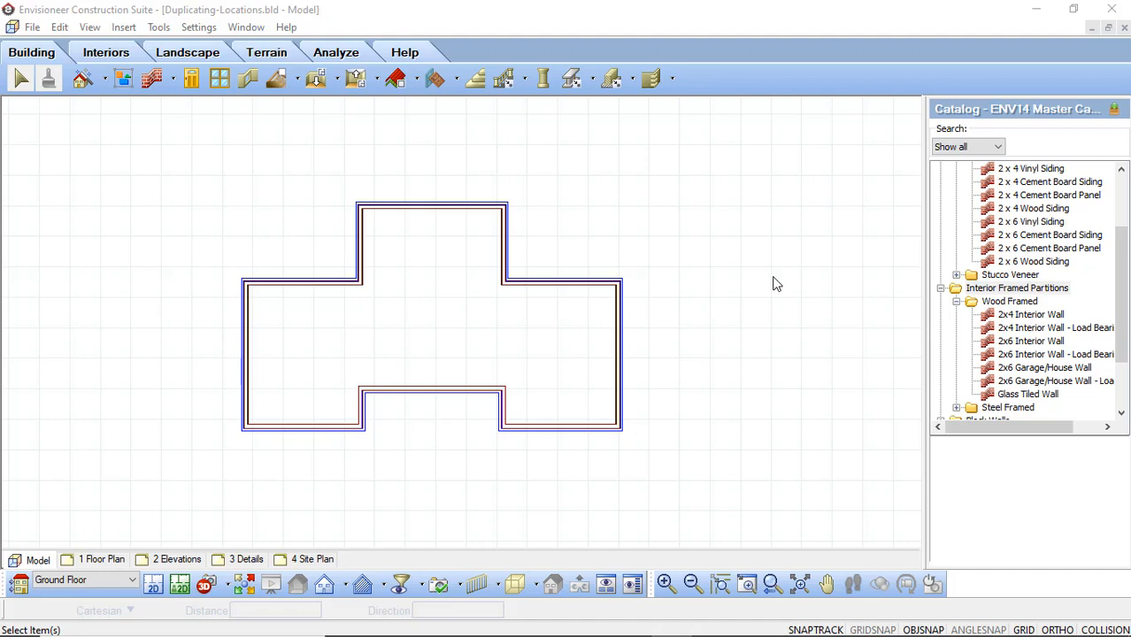
mouse_move(131, 50)
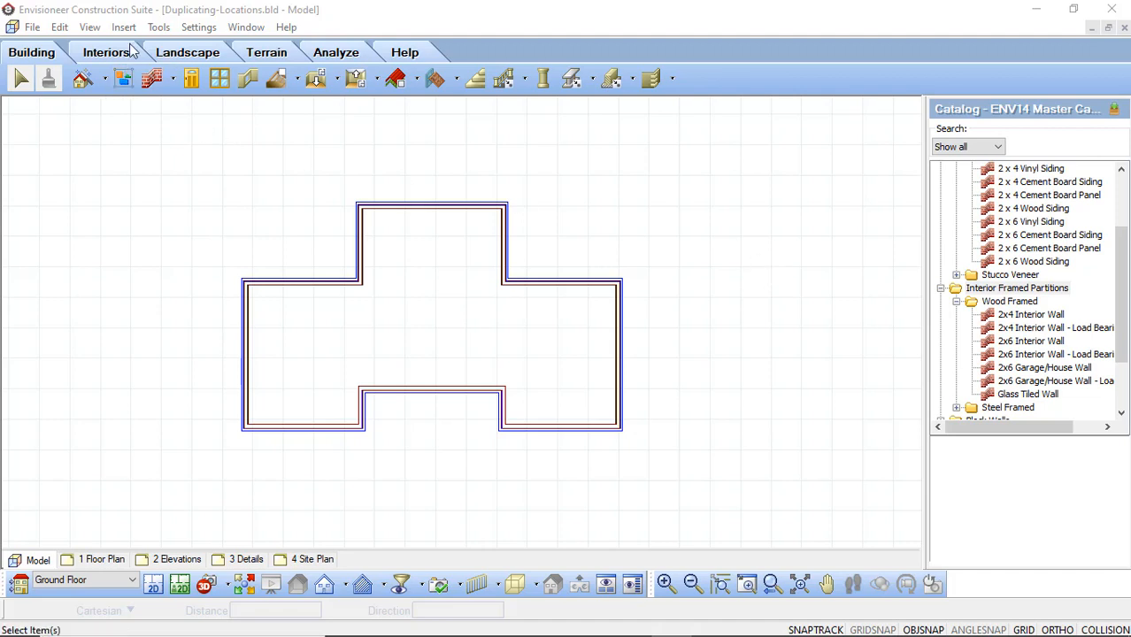
Step: Launch the Floor and Foundation Builder wizard from Insert > Design Wizards
click(124, 26)
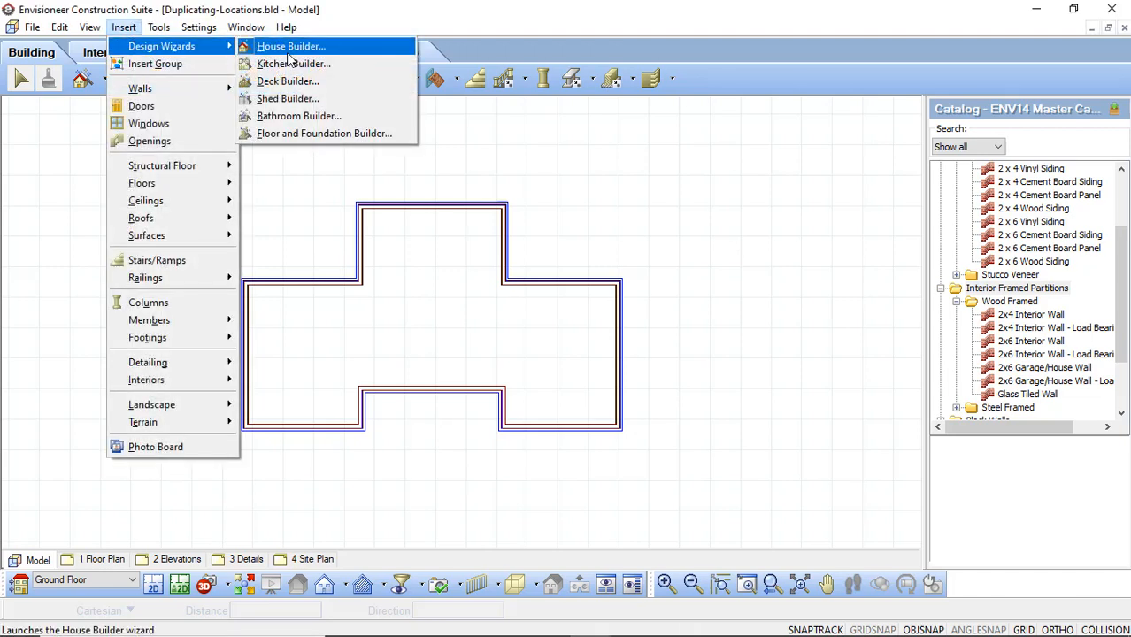
mouse_move(324, 133)
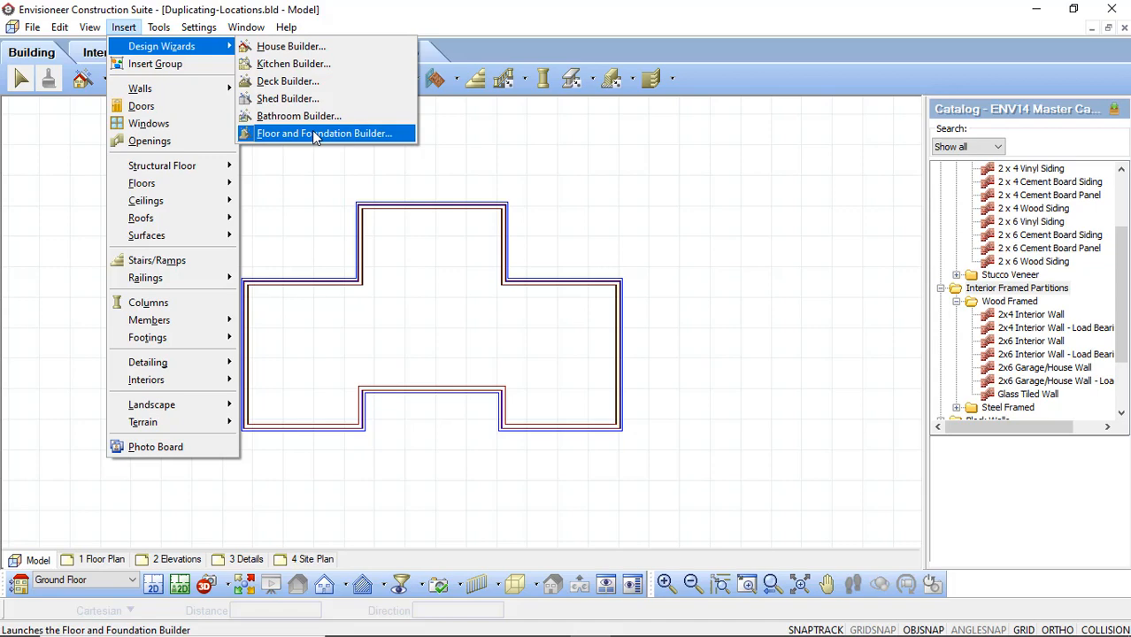
click(324, 133)
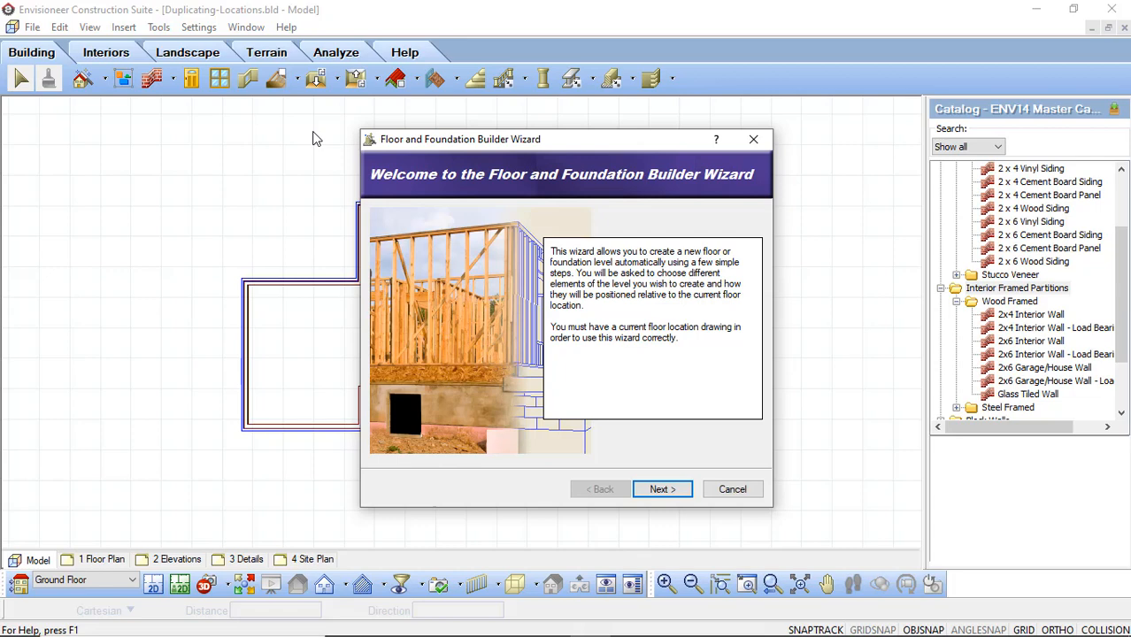
mouse_move(411, 244)
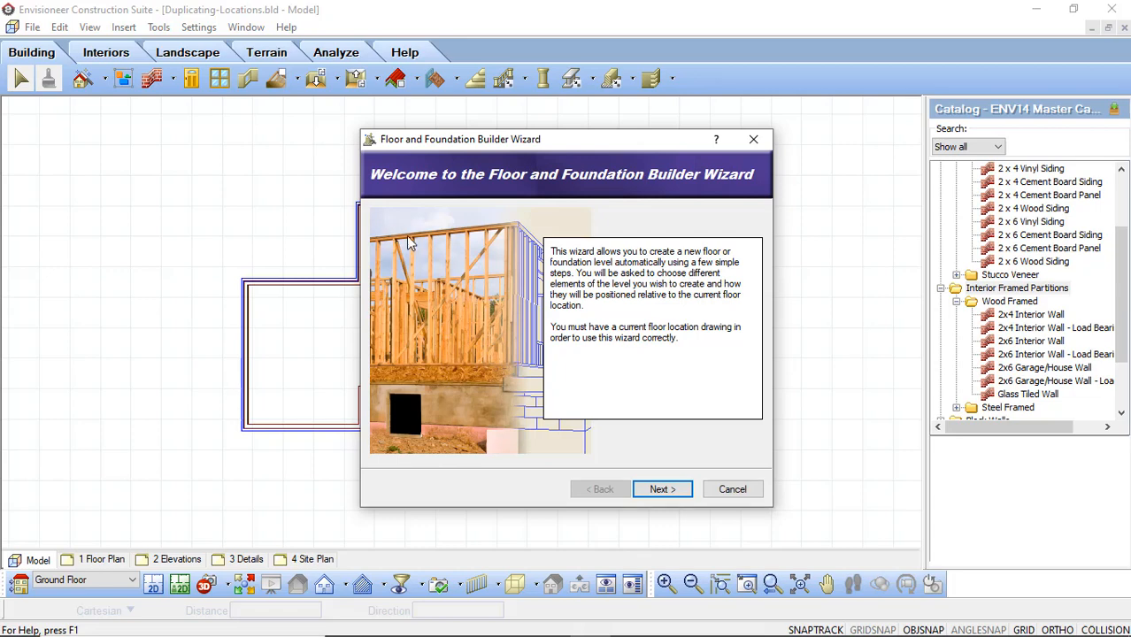
mouse_move(662, 489)
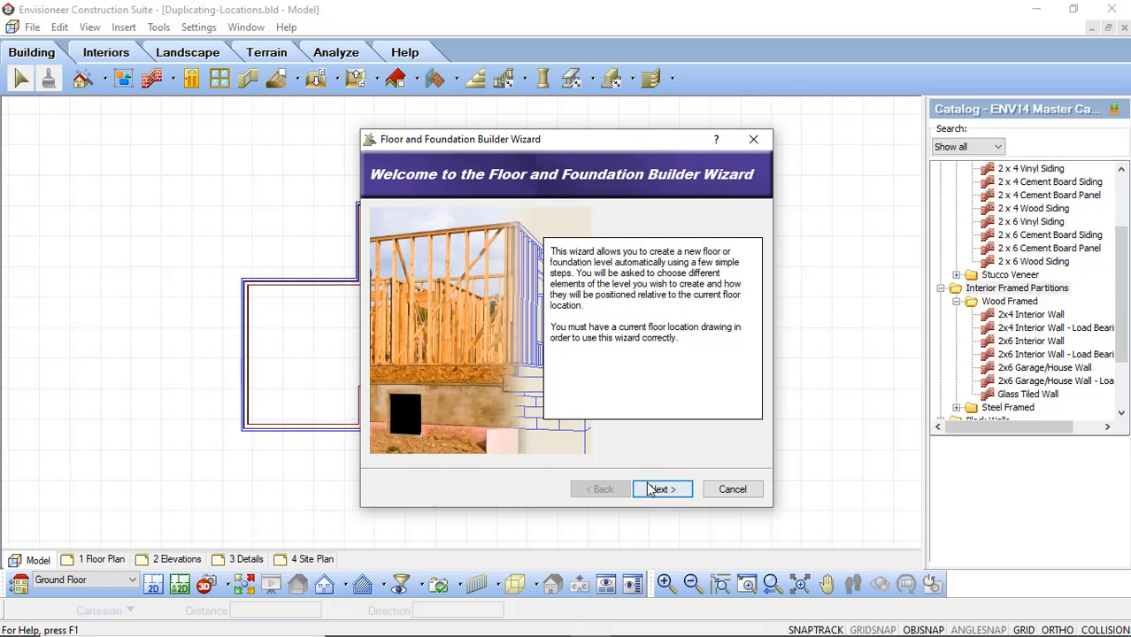
Step: Choose a Floor Level at the Second Floor location and continue to the style step
click(662, 488)
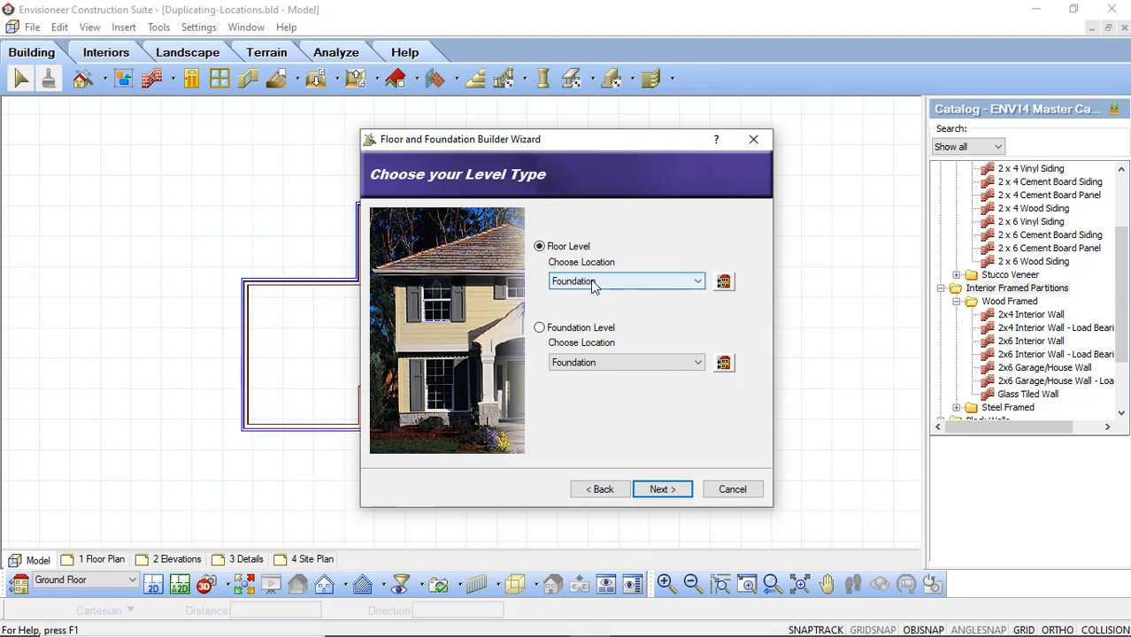
mouse_move(657, 285)
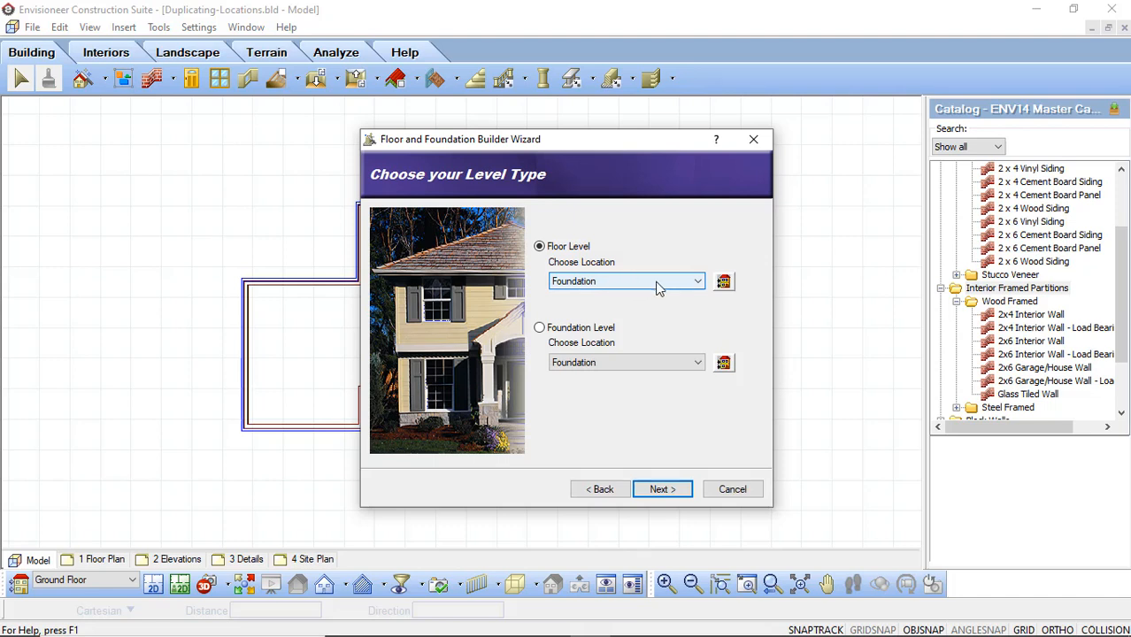
mouse_move(609, 276)
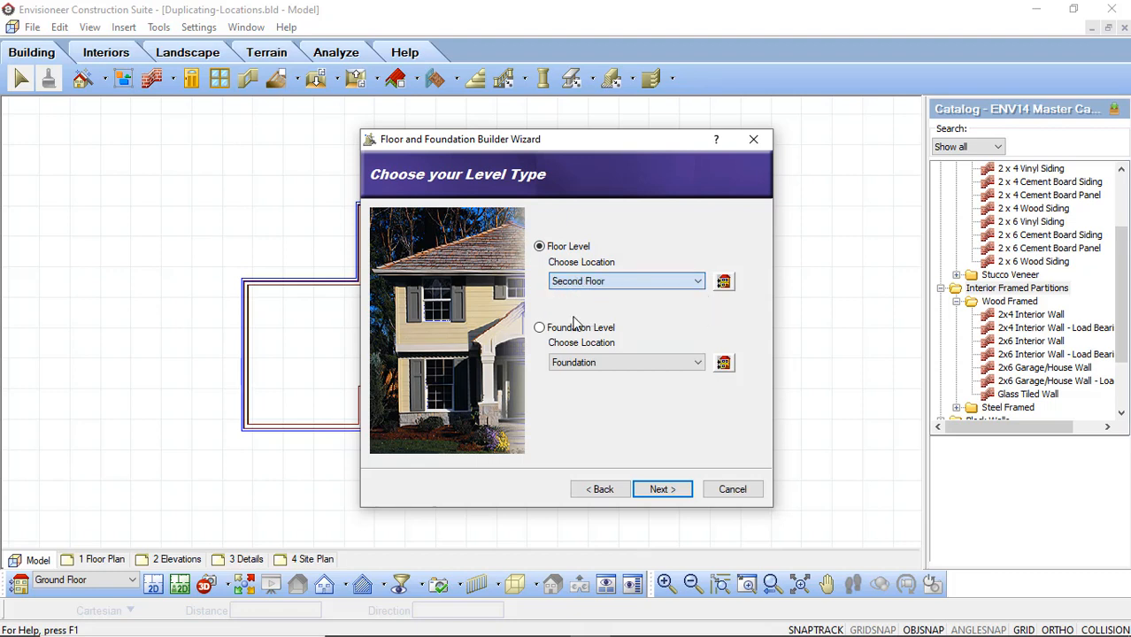
mouse_move(662, 488)
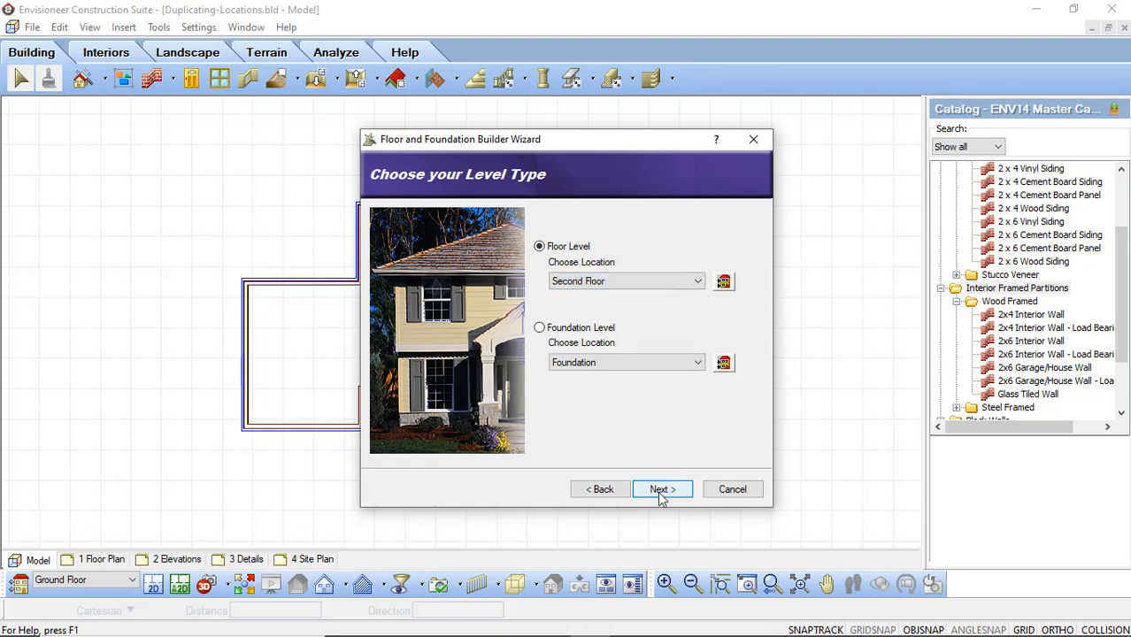
click(662, 488)
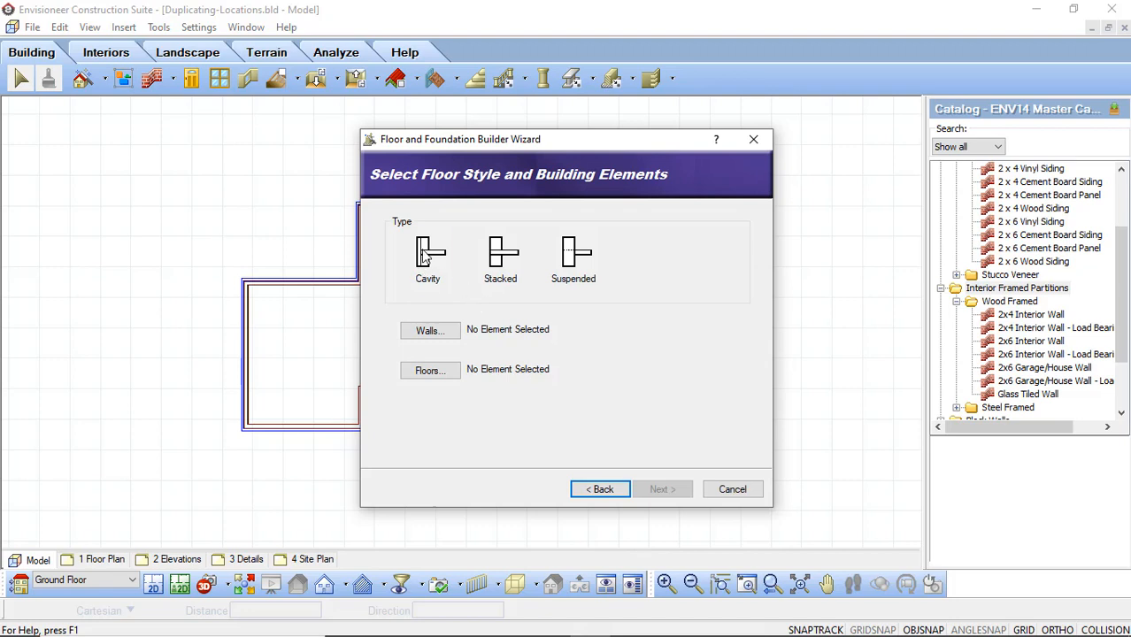
Step: Use the Cavity floor style with 2 x 6 Cement Board Panel walls and a chosen floor type
click(428, 256)
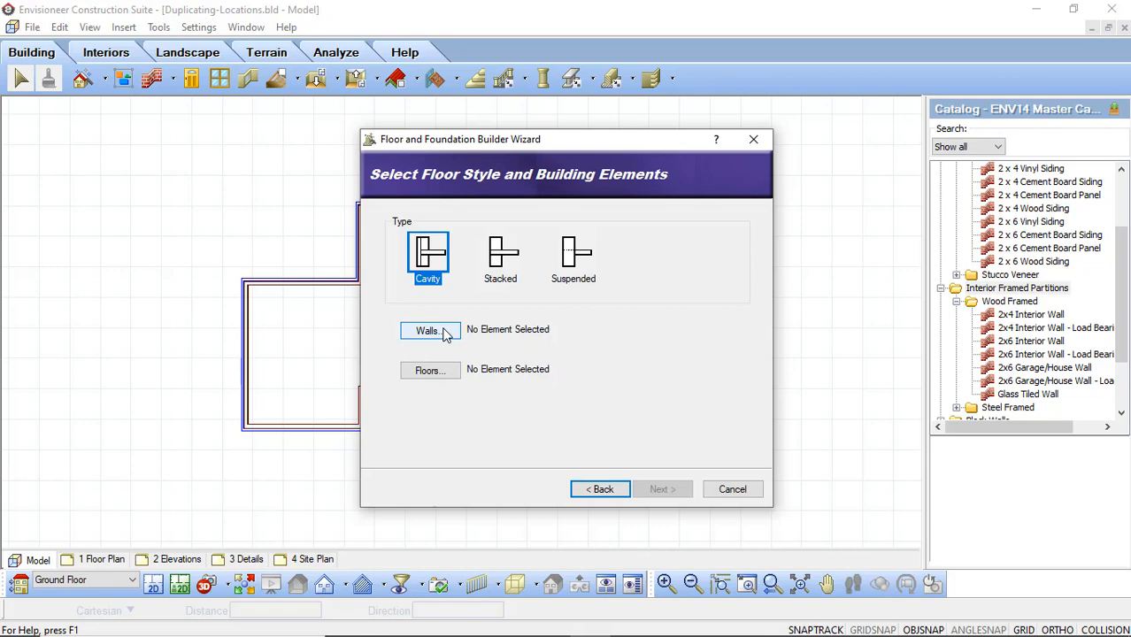
click(428, 329)
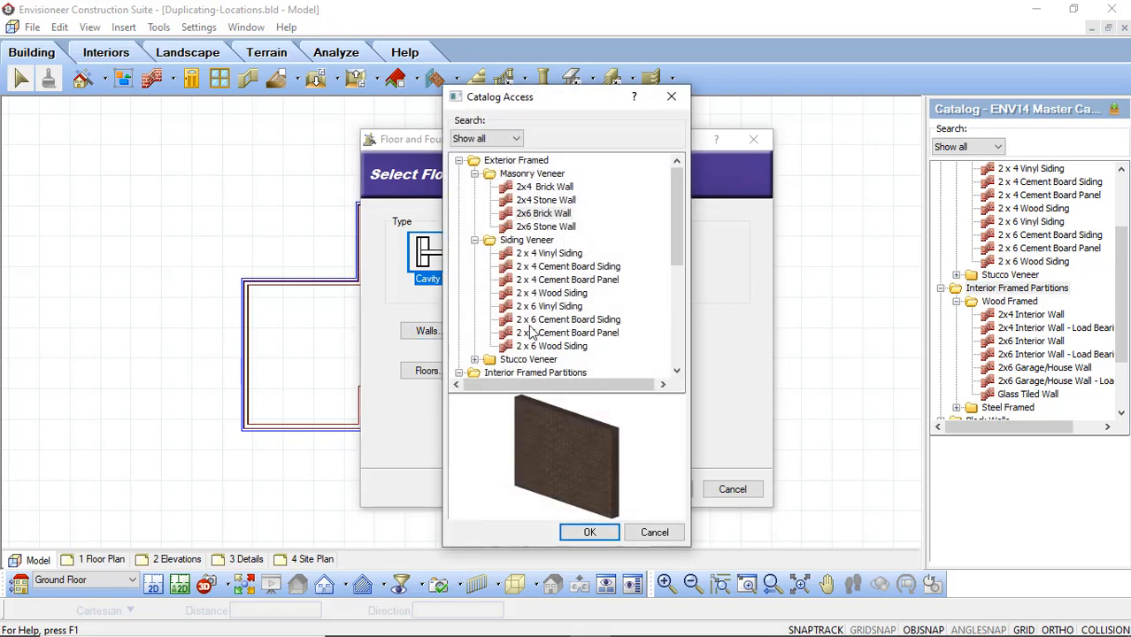
click(568, 333)
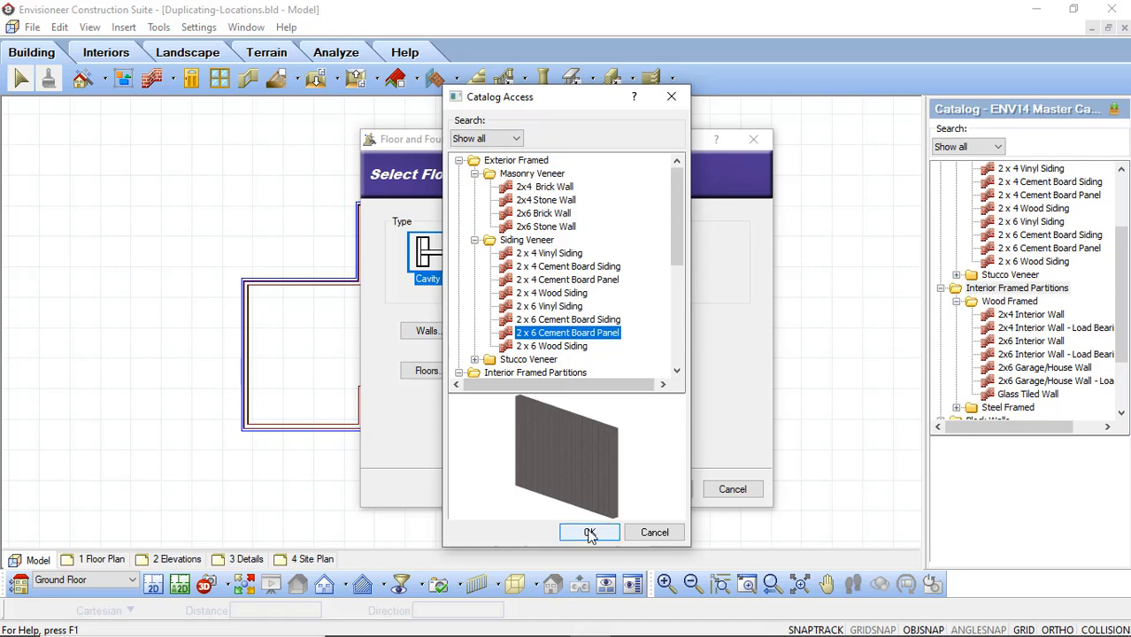
click(590, 531)
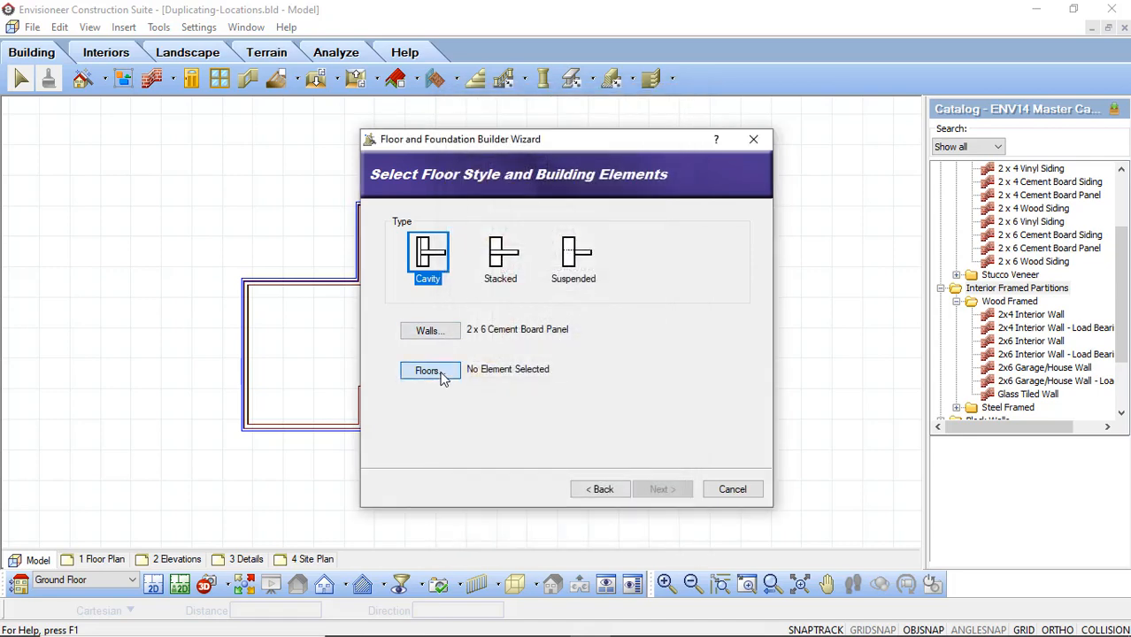
click(431, 370)
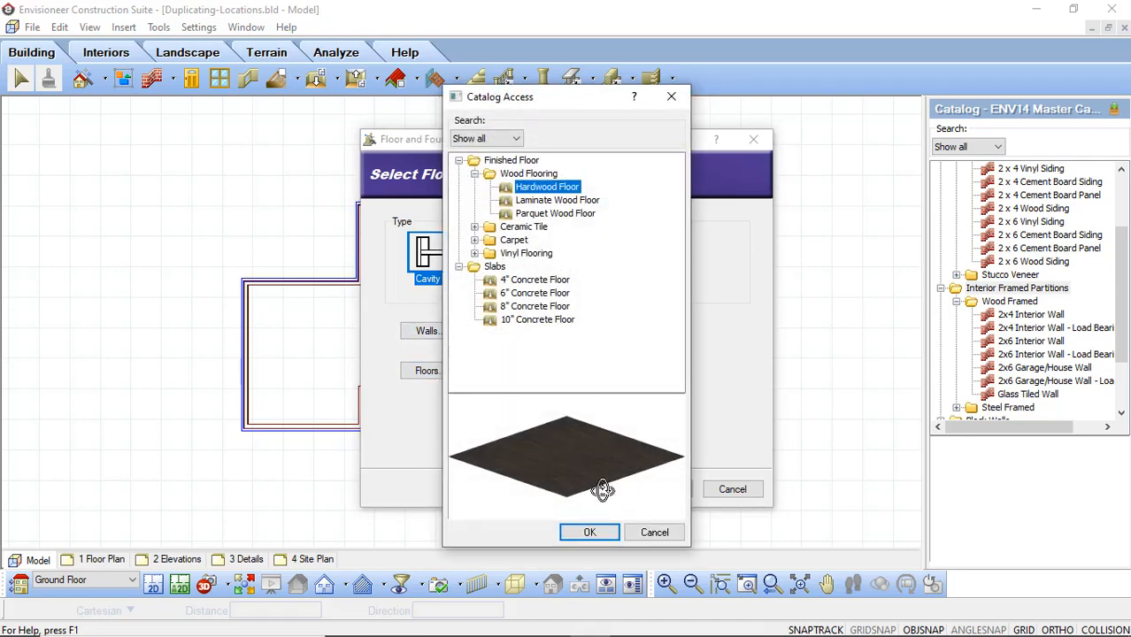
click(590, 531)
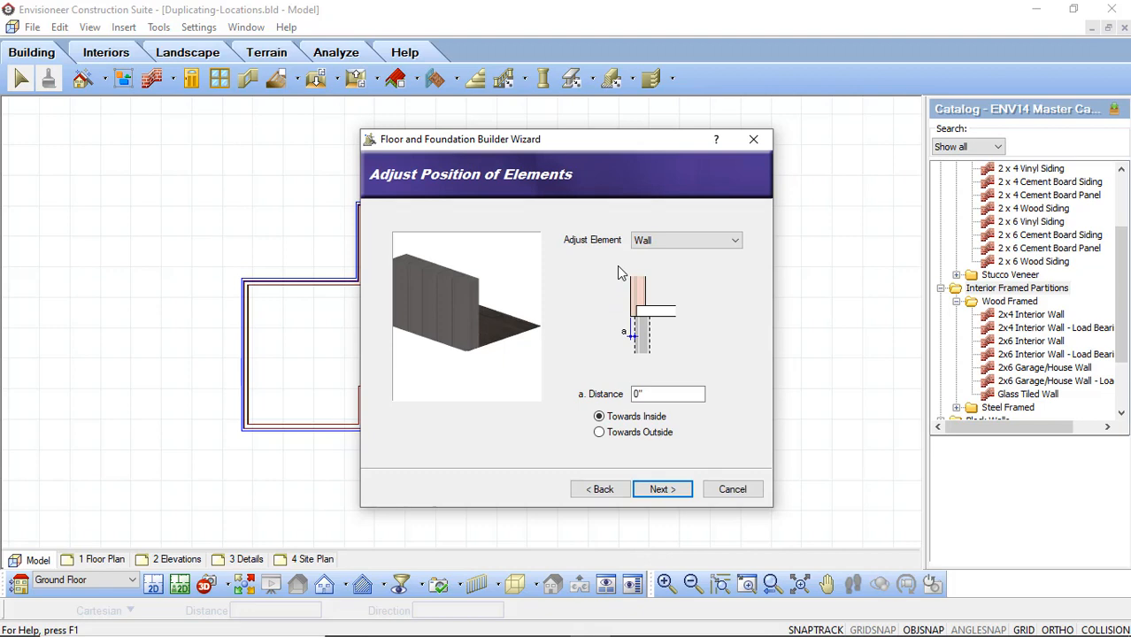
mouse_move(623, 366)
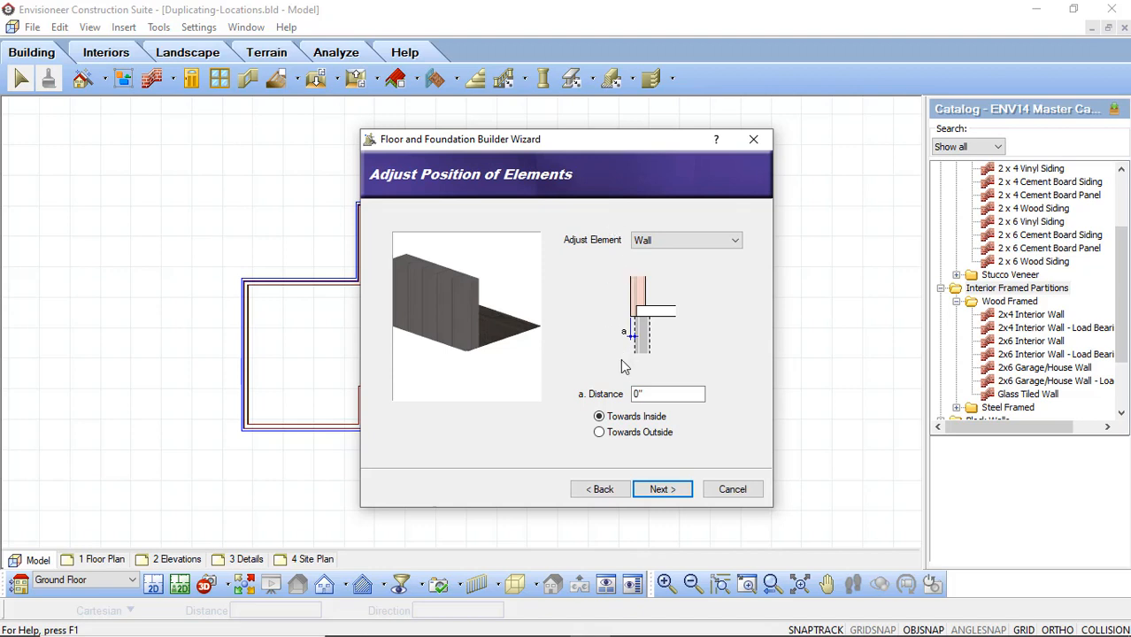
Step: Keep the wall offset at 0" Towards Inside and finish creating the Second Floor level
click(667, 393)
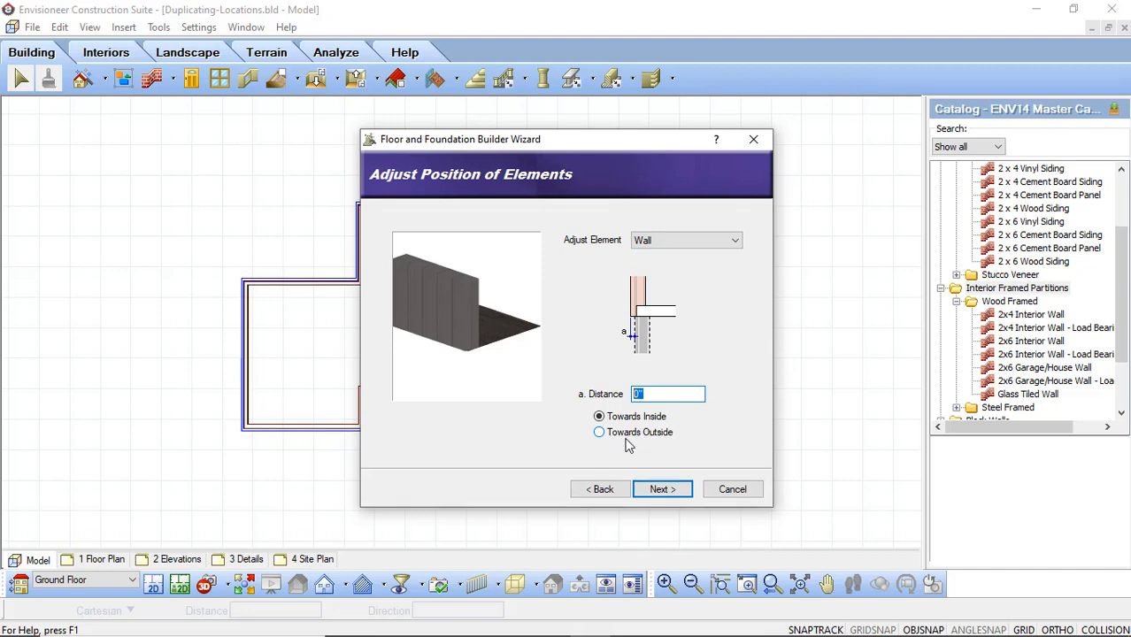
mouse_move(663, 489)
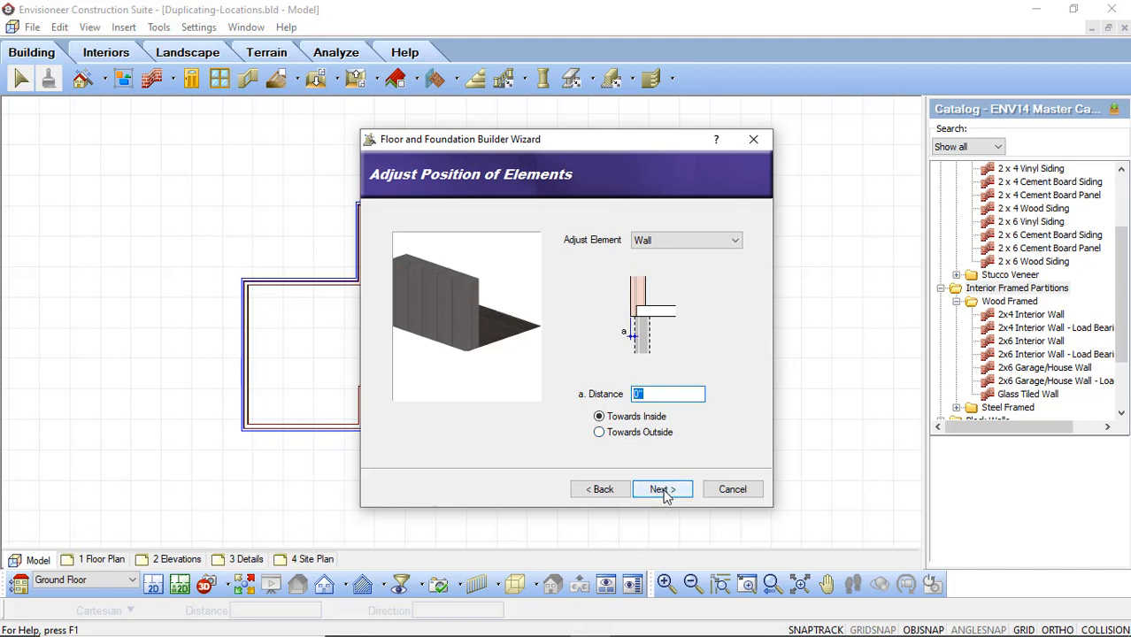
click(662, 489)
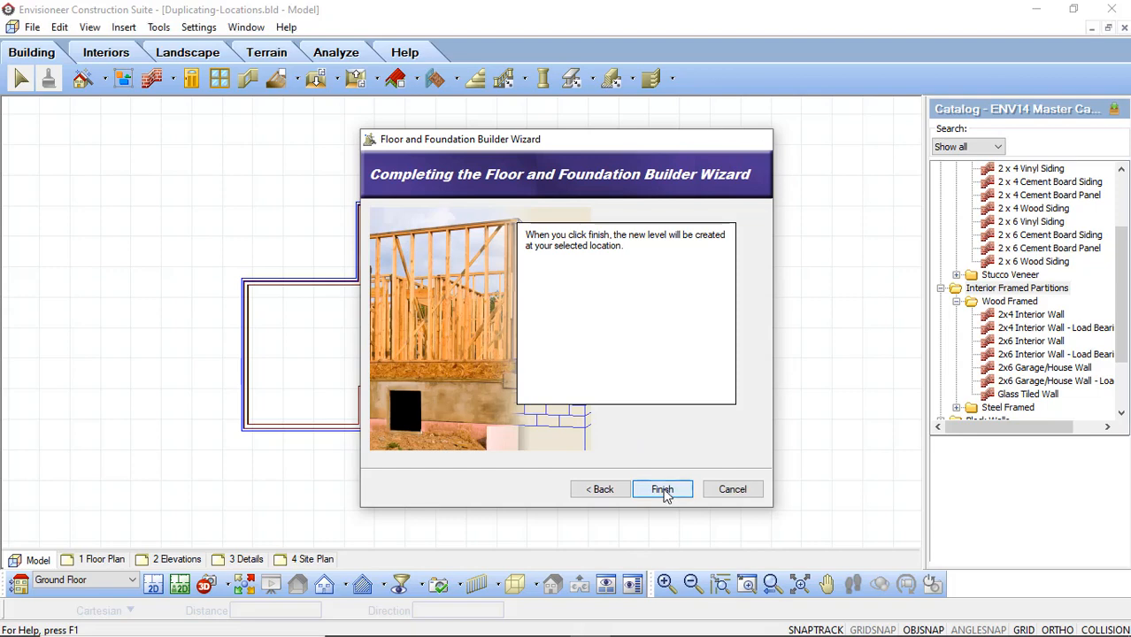
click(662, 488)
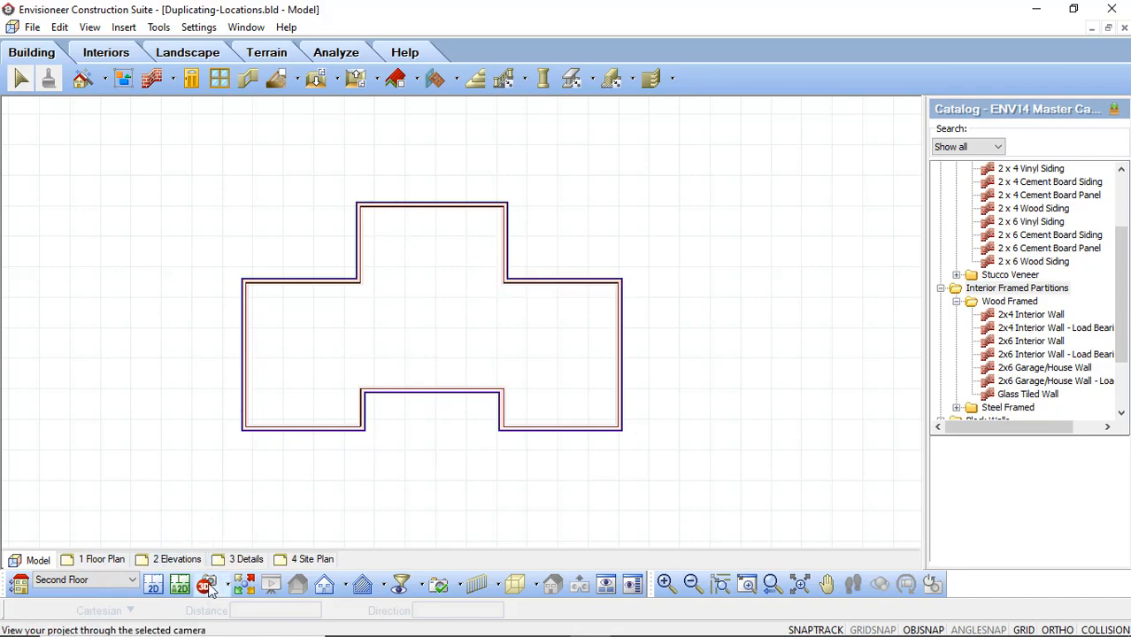
Step: Show the building in 3D and select the twelve 2 x 6 Cement Board Panel second-floor walls
click(205, 584)
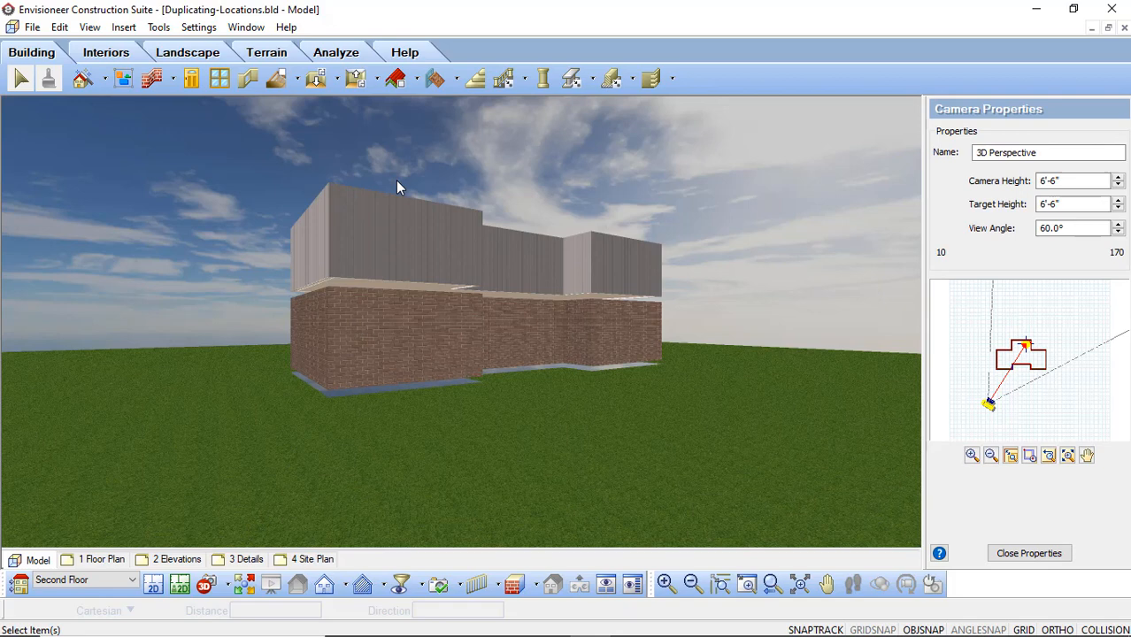
mouse_move(492, 273)
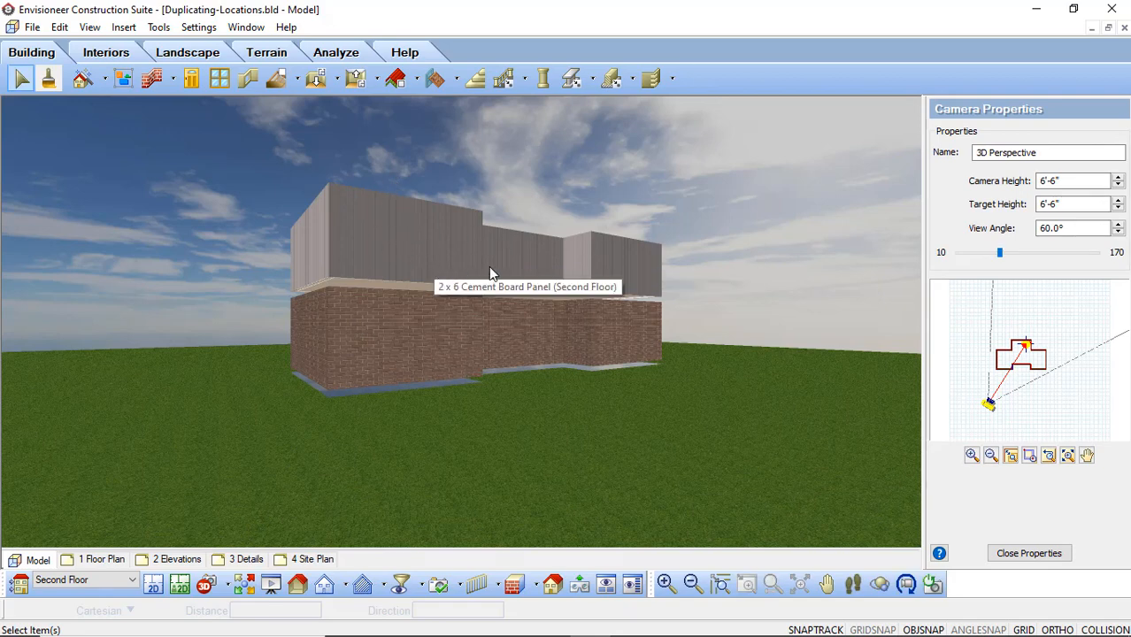
mouse_move(377, 237)
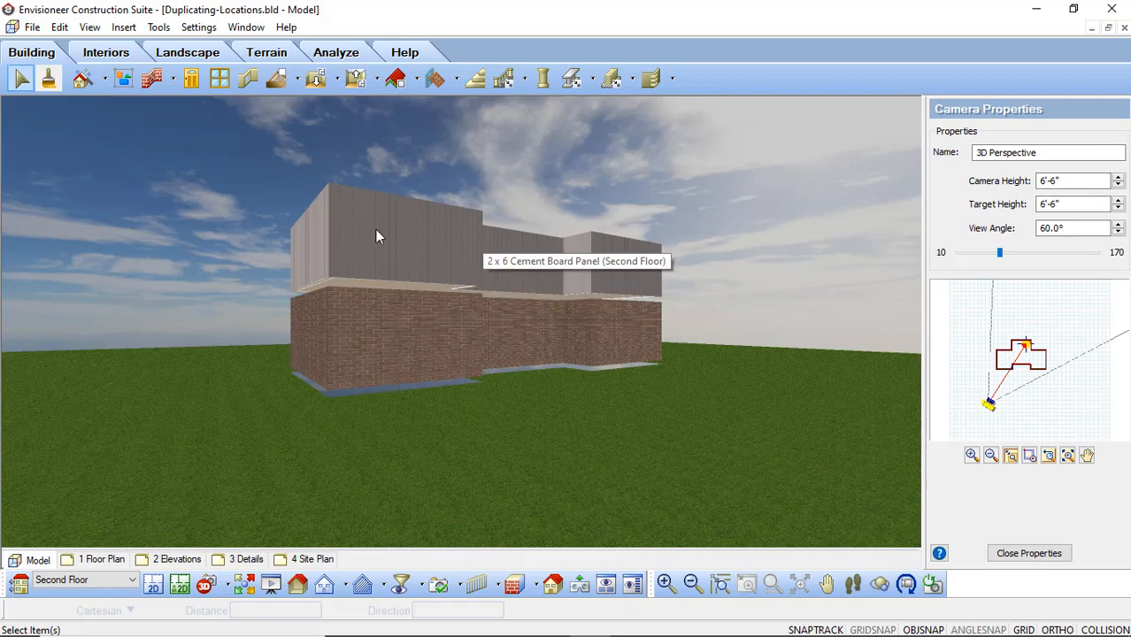
mouse_move(304, 294)
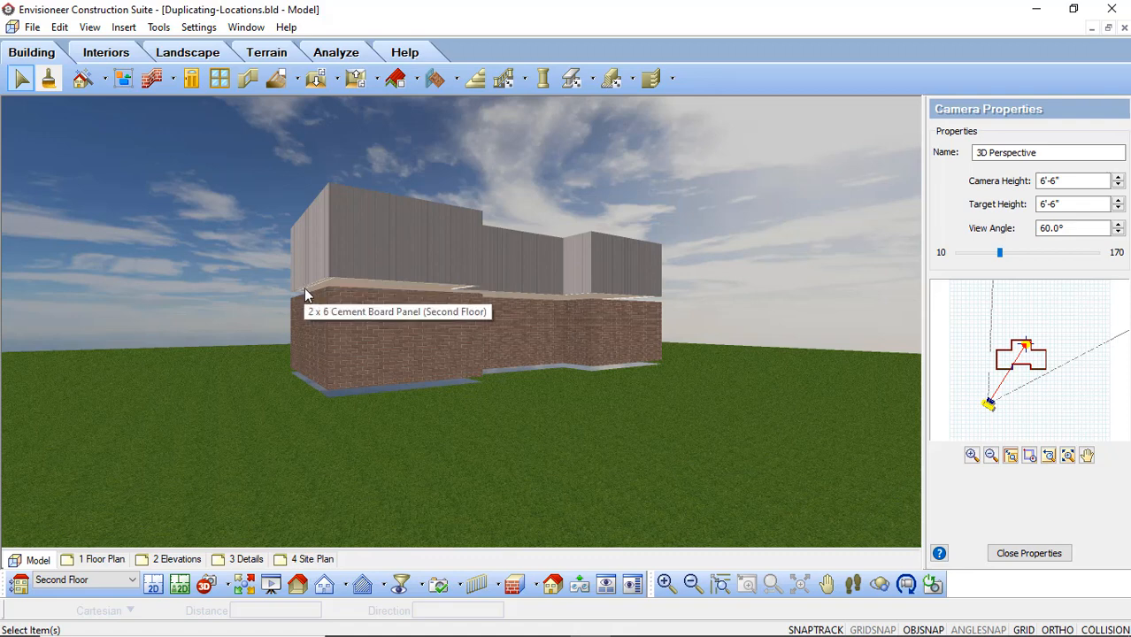
mouse_move(345, 294)
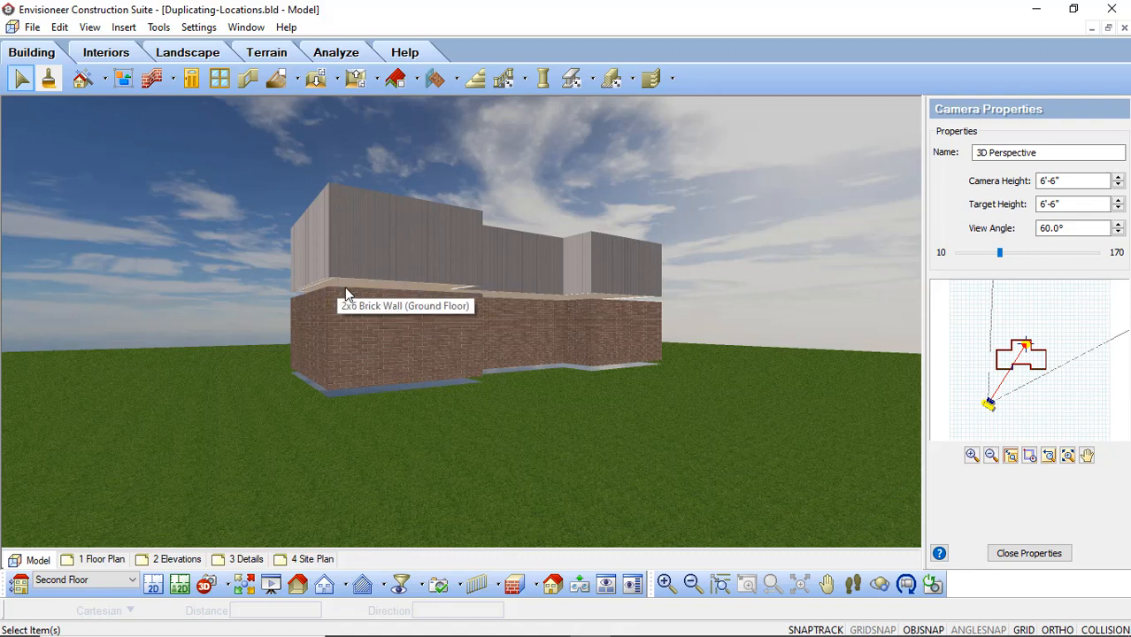
click(402, 239)
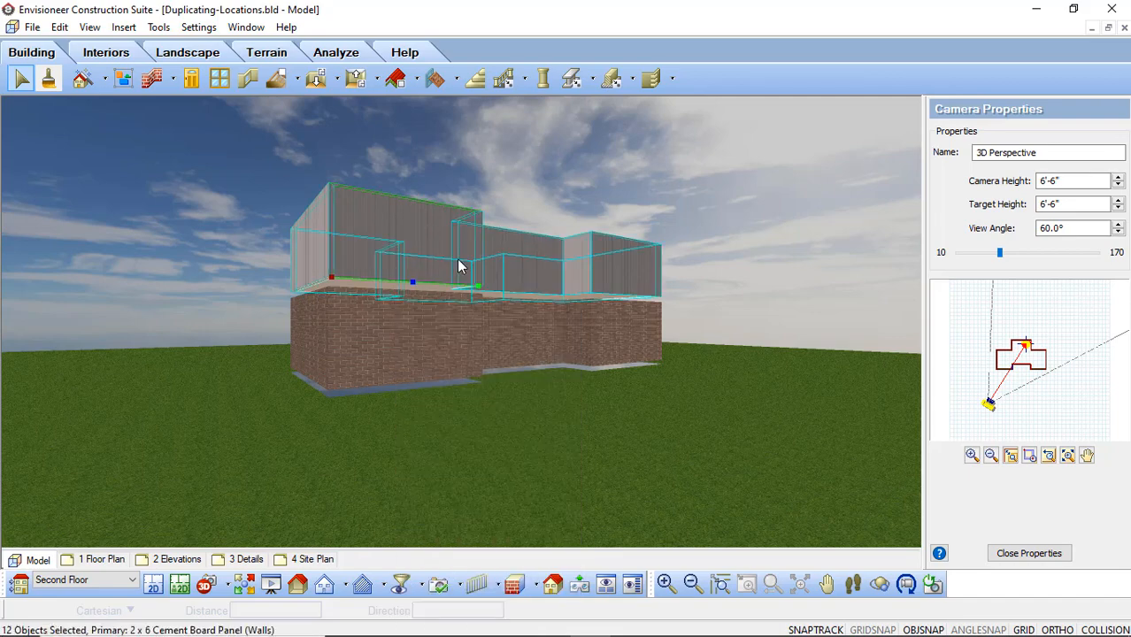
mouse_move(592, 275)
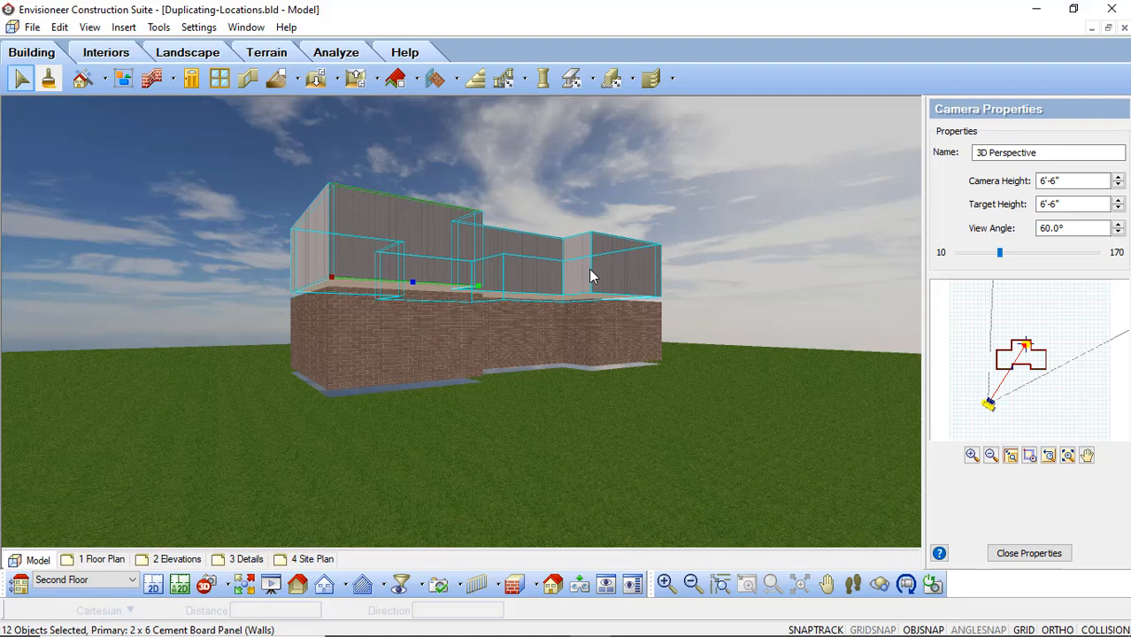
mouse_move(396, 220)
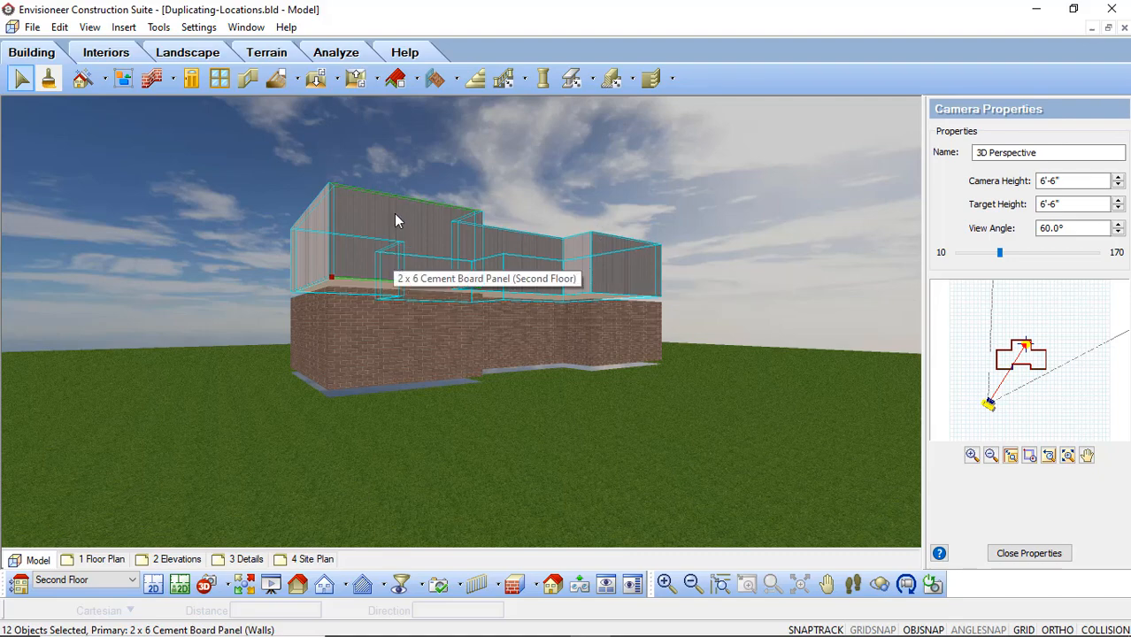
right_click(397, 219)
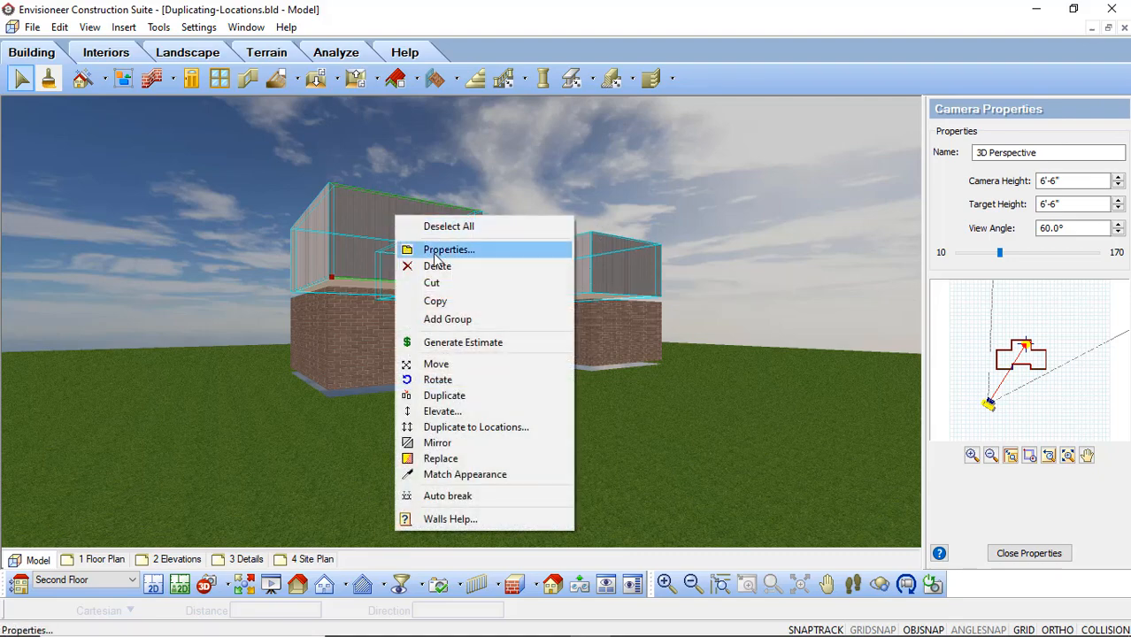
click(450, 248)
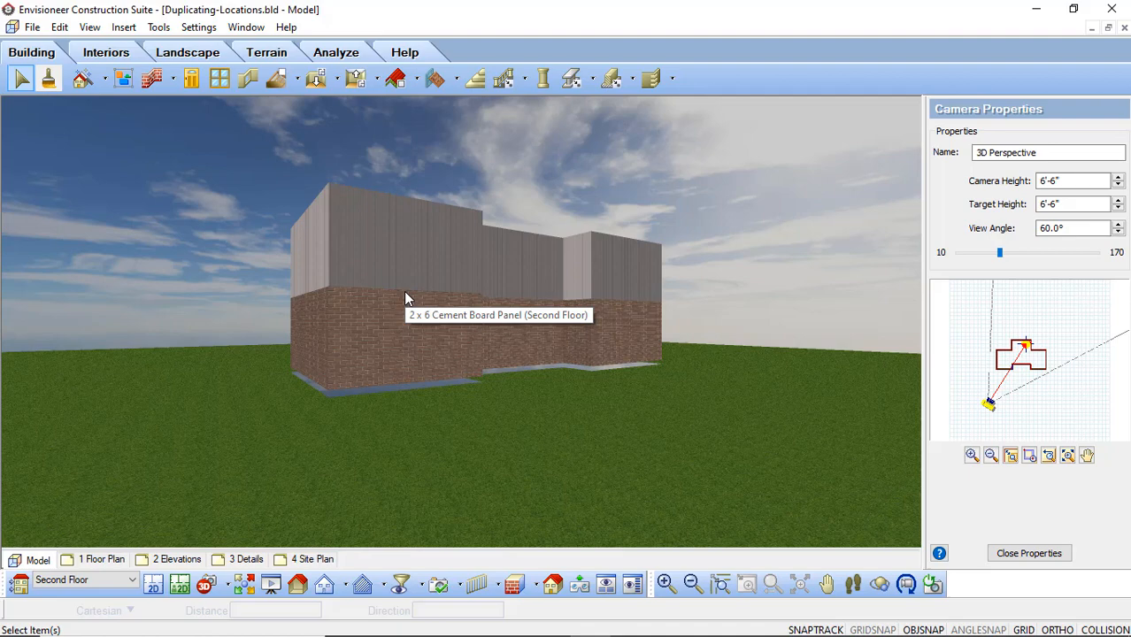
mouse_move(152, 584)
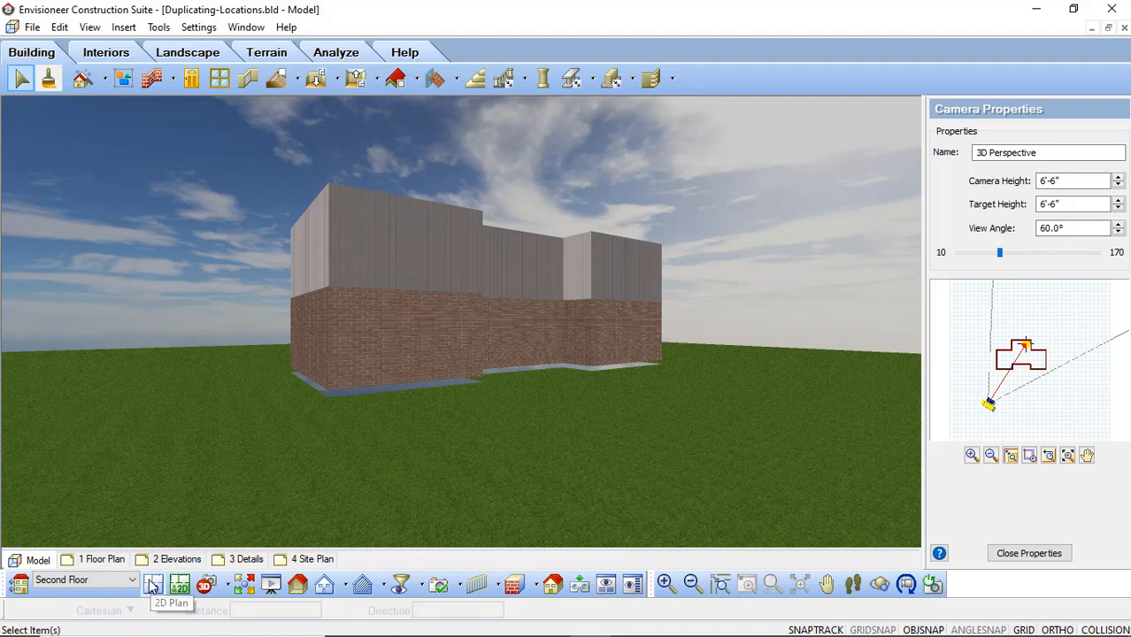
Step: Return to the ground floor plan and relaunch the Floor and Foundation Builder wizard
click(152, 584)
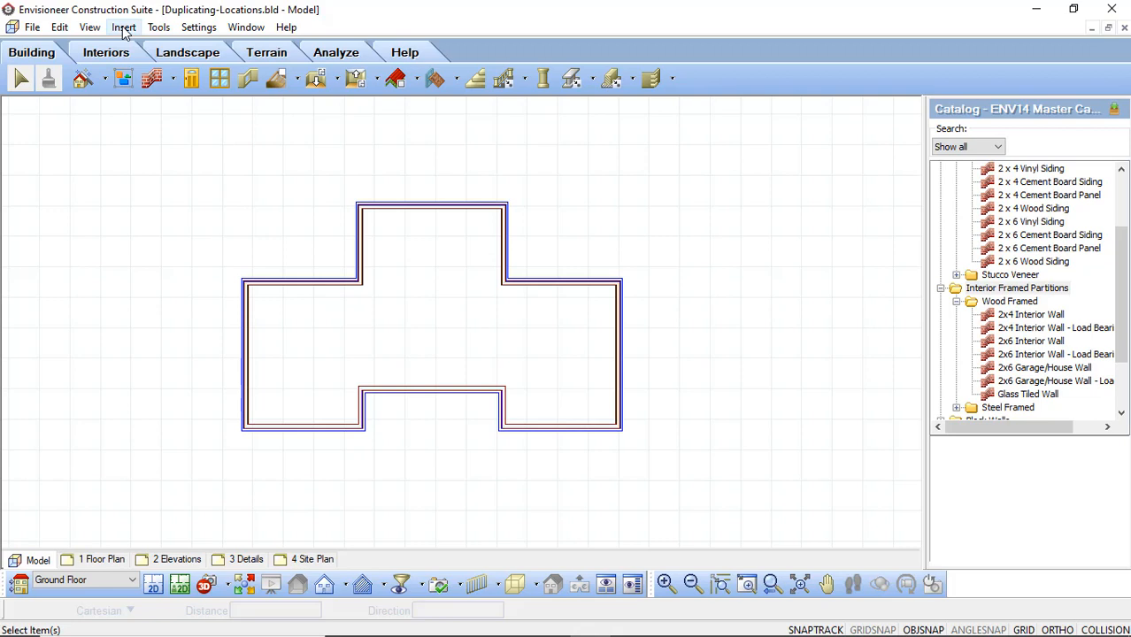
click(124, 27)
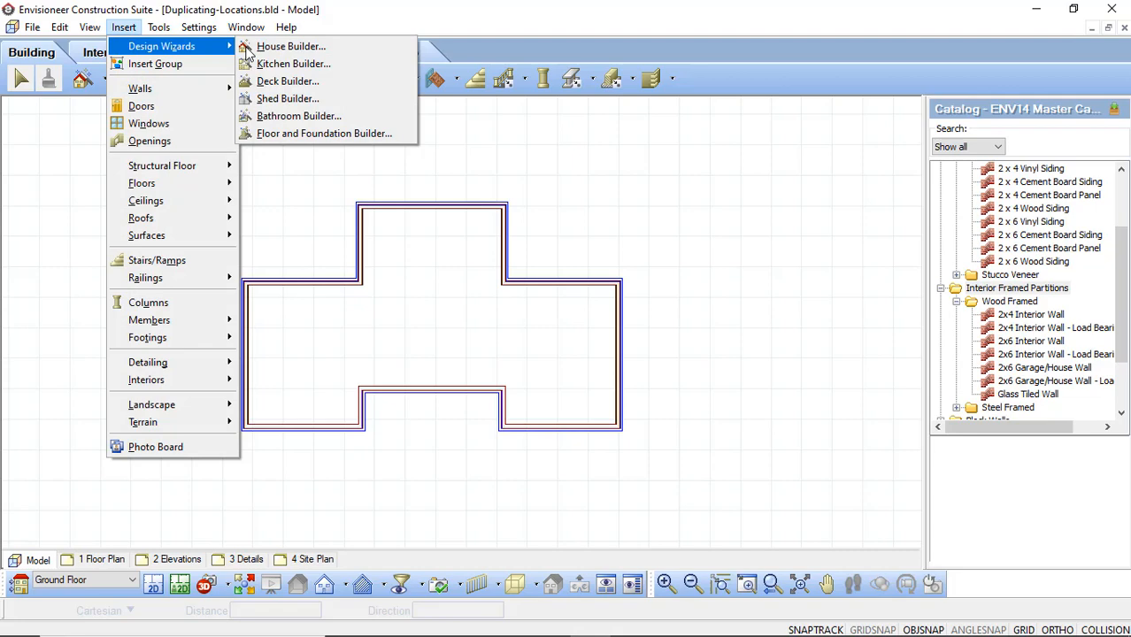
mouse_move(324, 133)
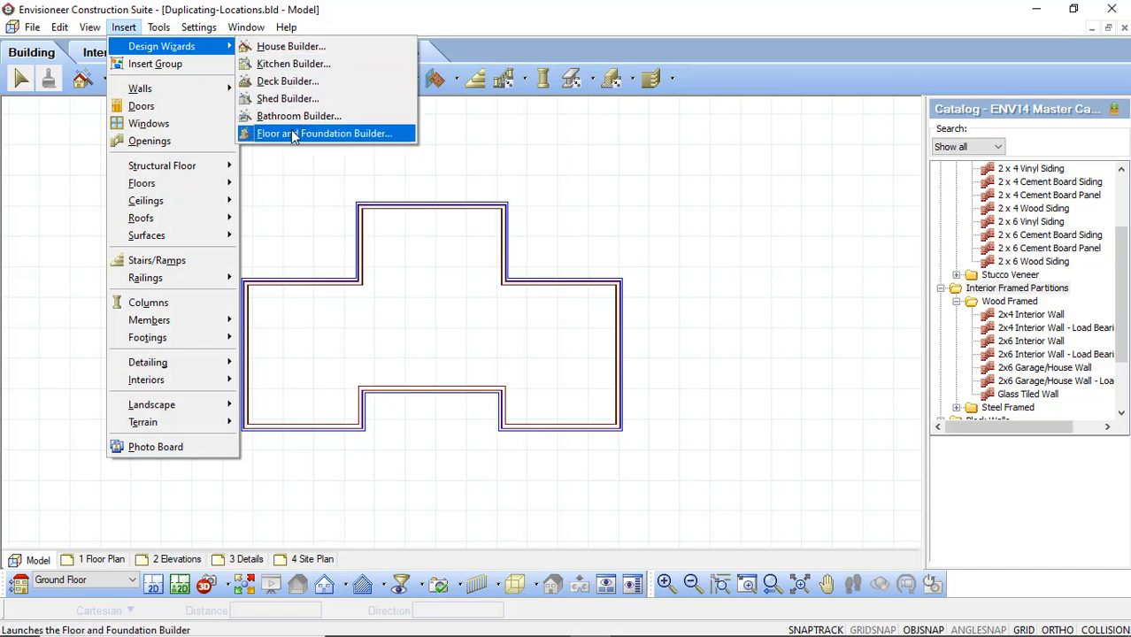
click(324, 133)
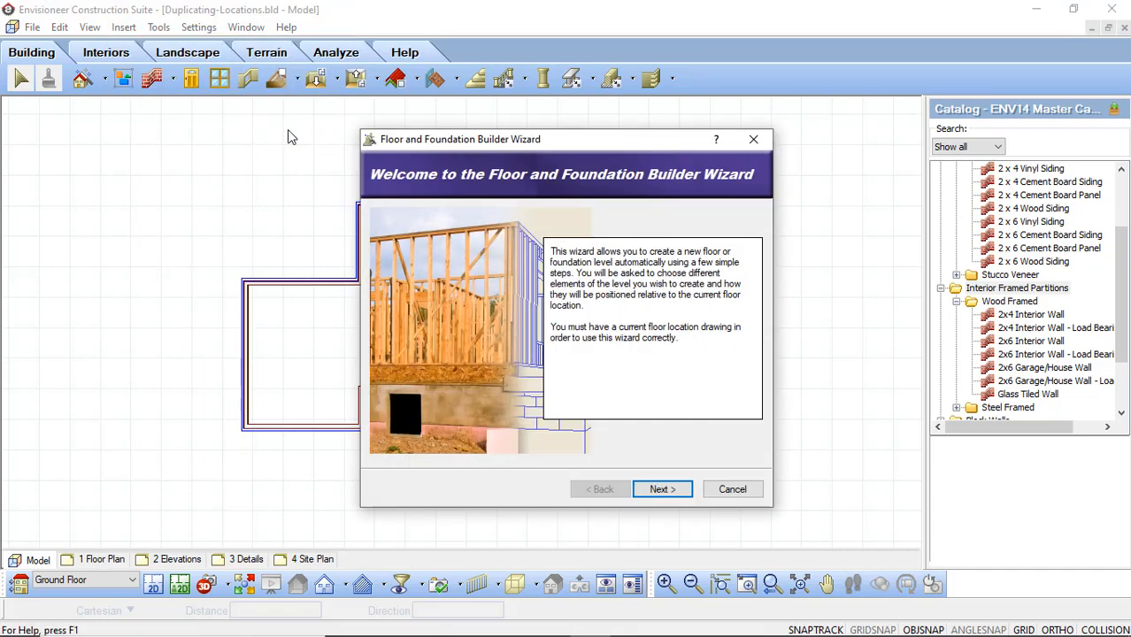
mouse_move(626, 427)
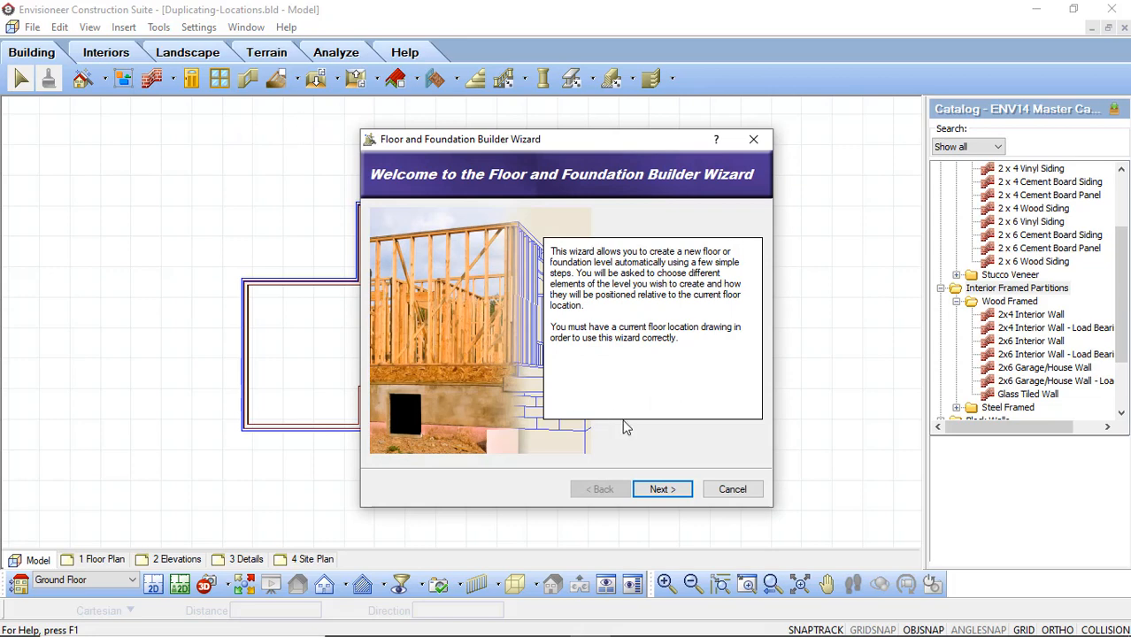
click(662, 489)
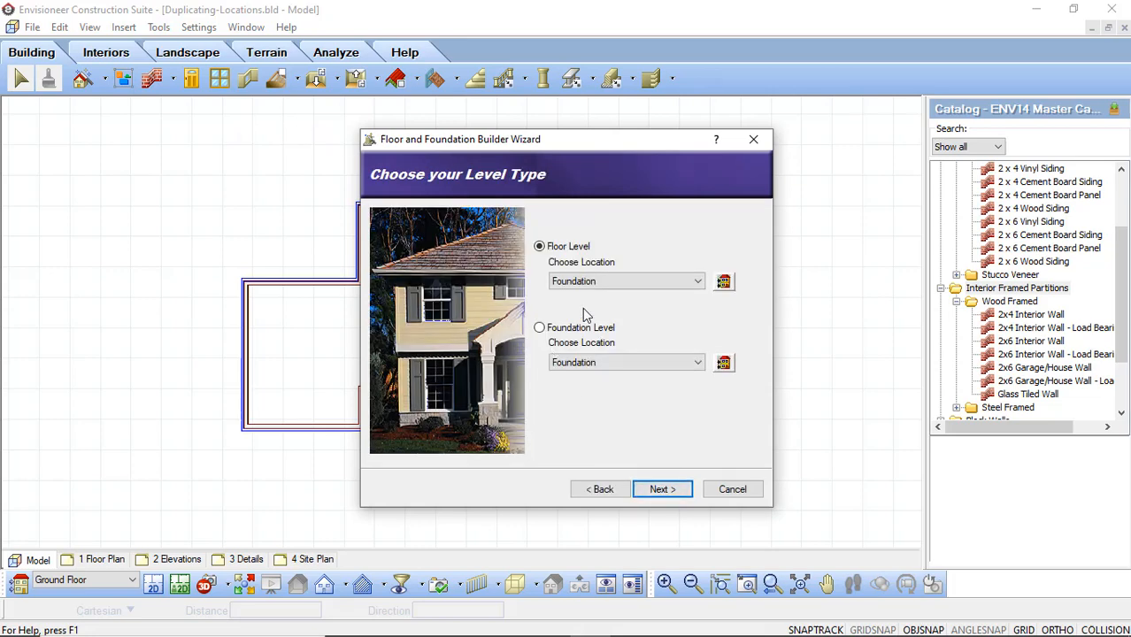
mouse_move(560, 310)
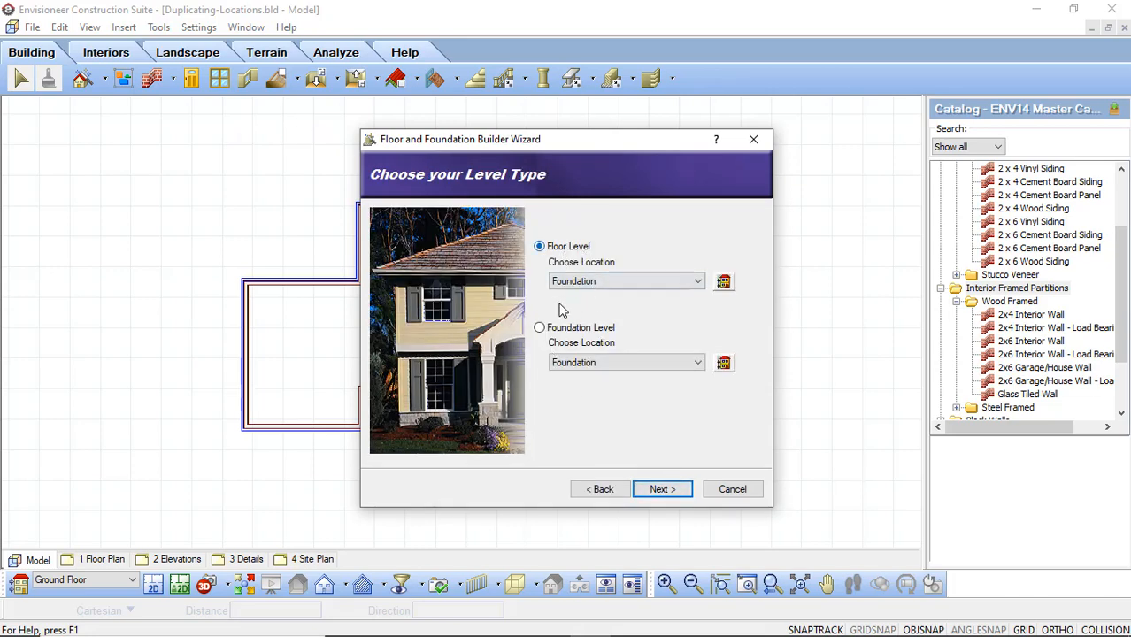
Step: Choose a Foundation Level at the Foundation location and continue to the style choices
click(538, 328)
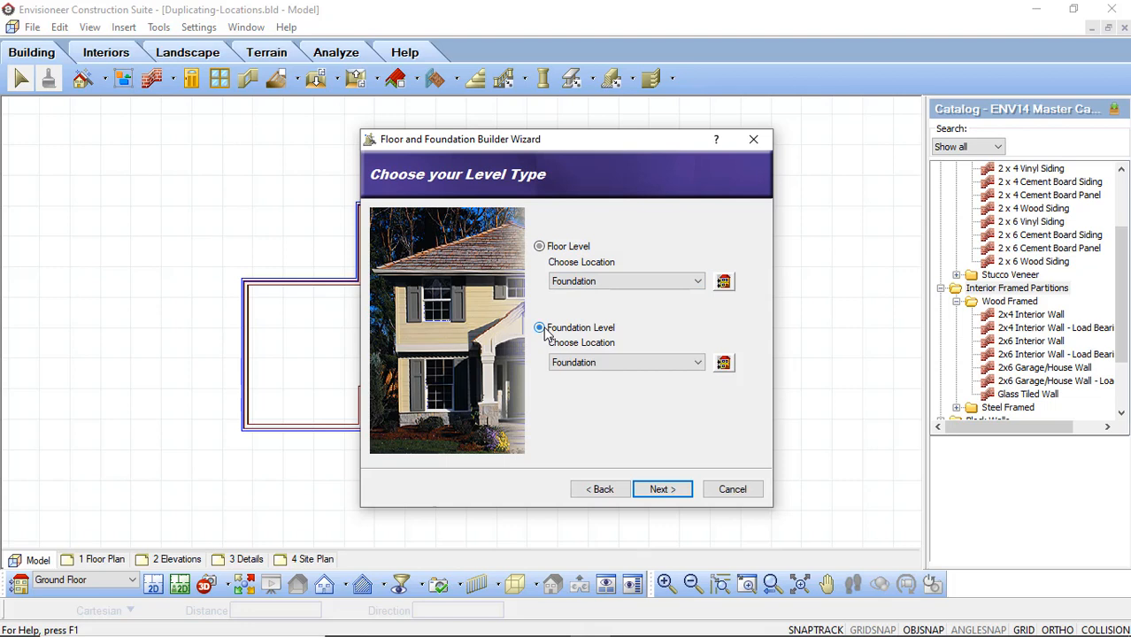
click(540, 327)
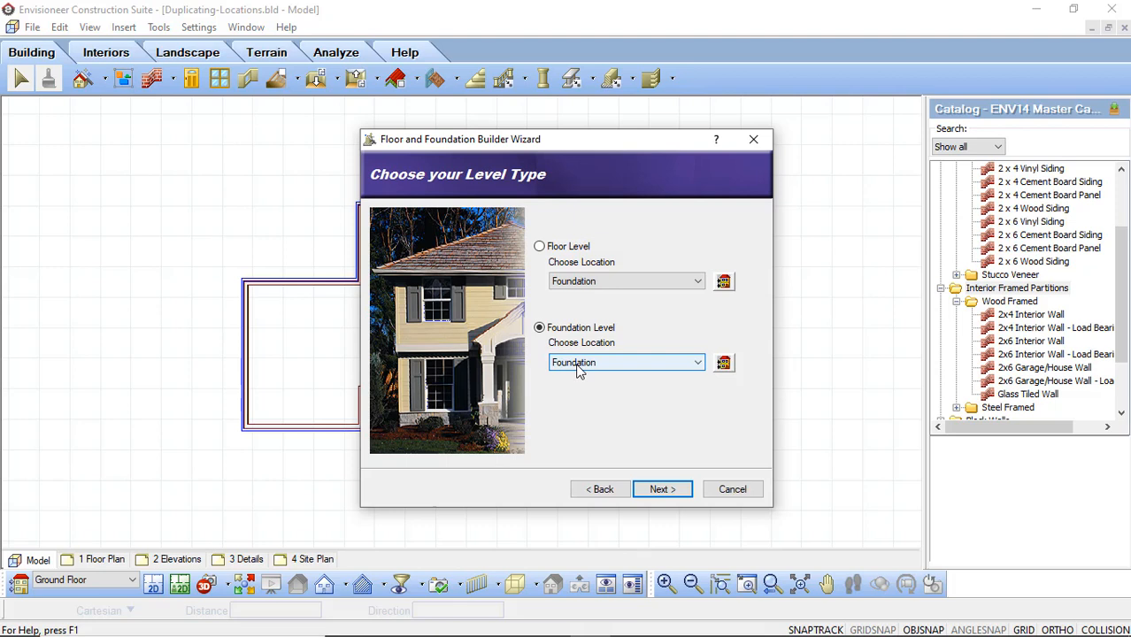
mouse_move(706, 364)
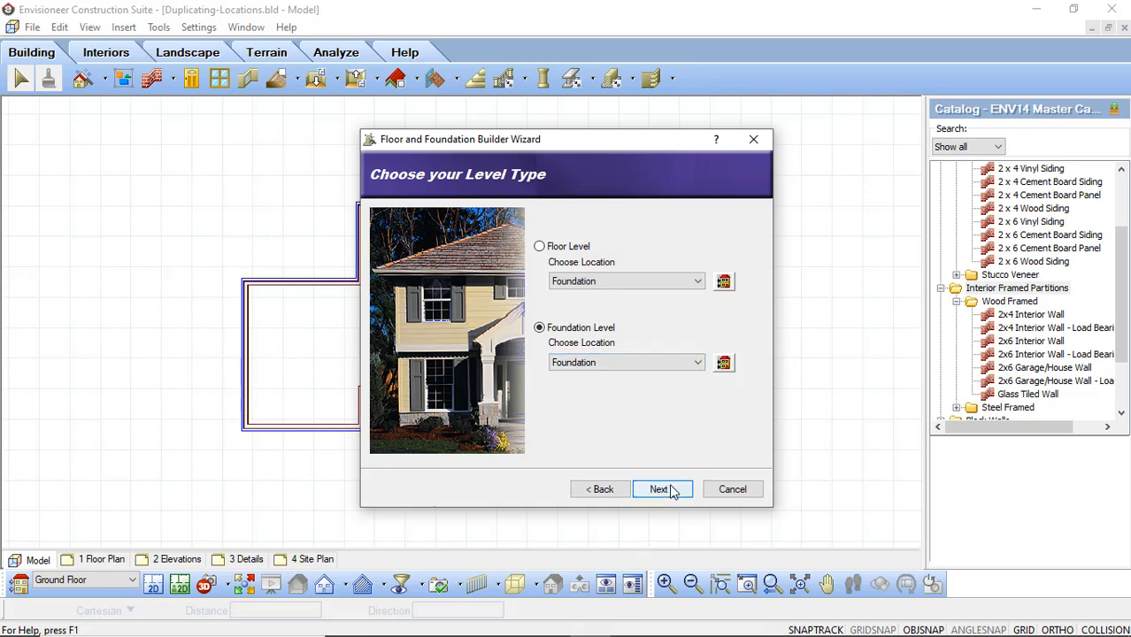
click(658, 488)
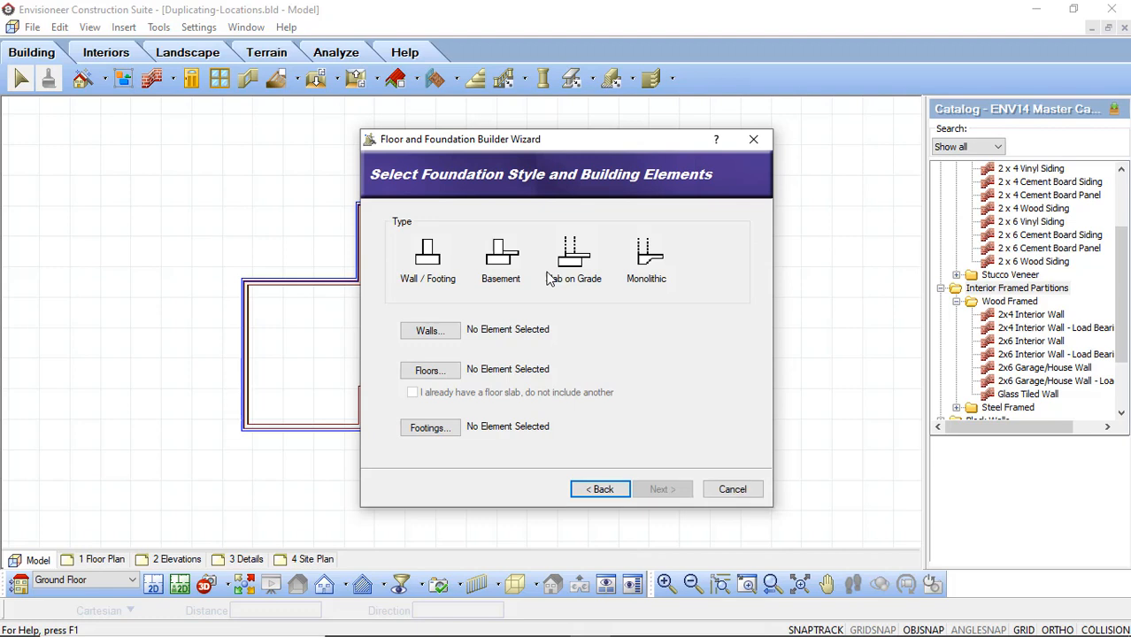
mouse_move(429, 262)
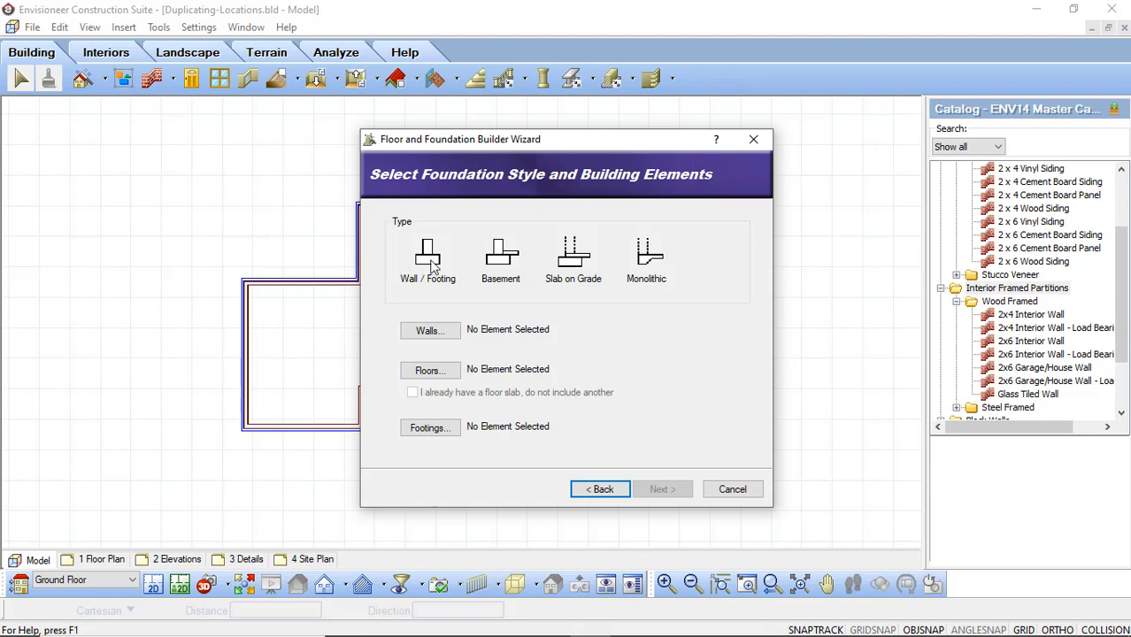
Step: Try the wall-and-footing, slab on grade and monolithic types, settling on Basement
click(429, 259)
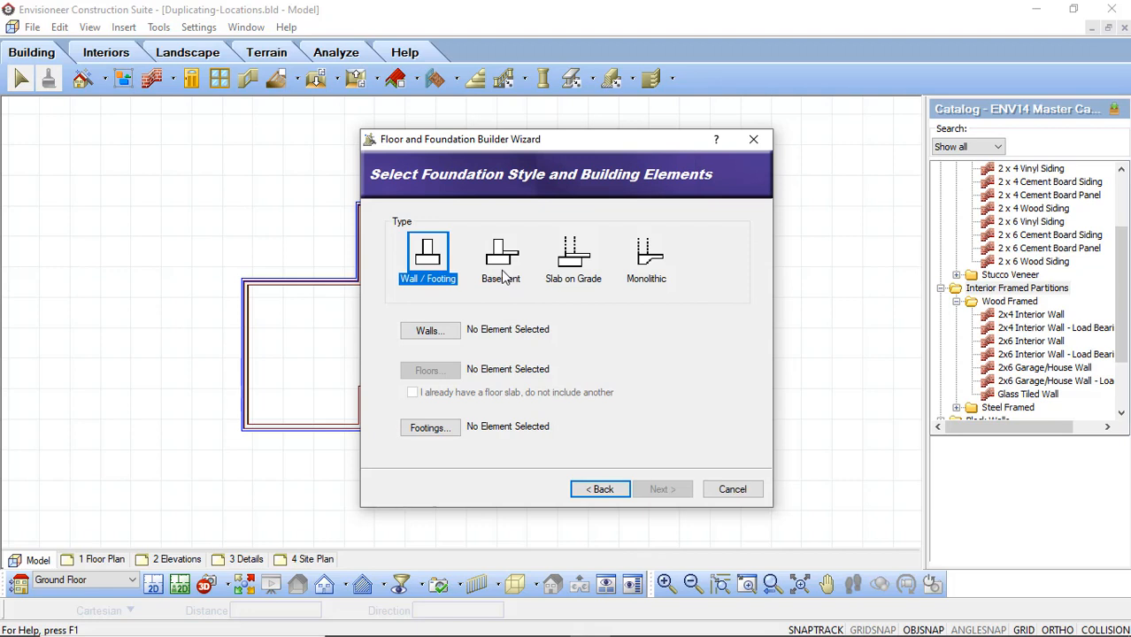
mouse_move(652, 265)
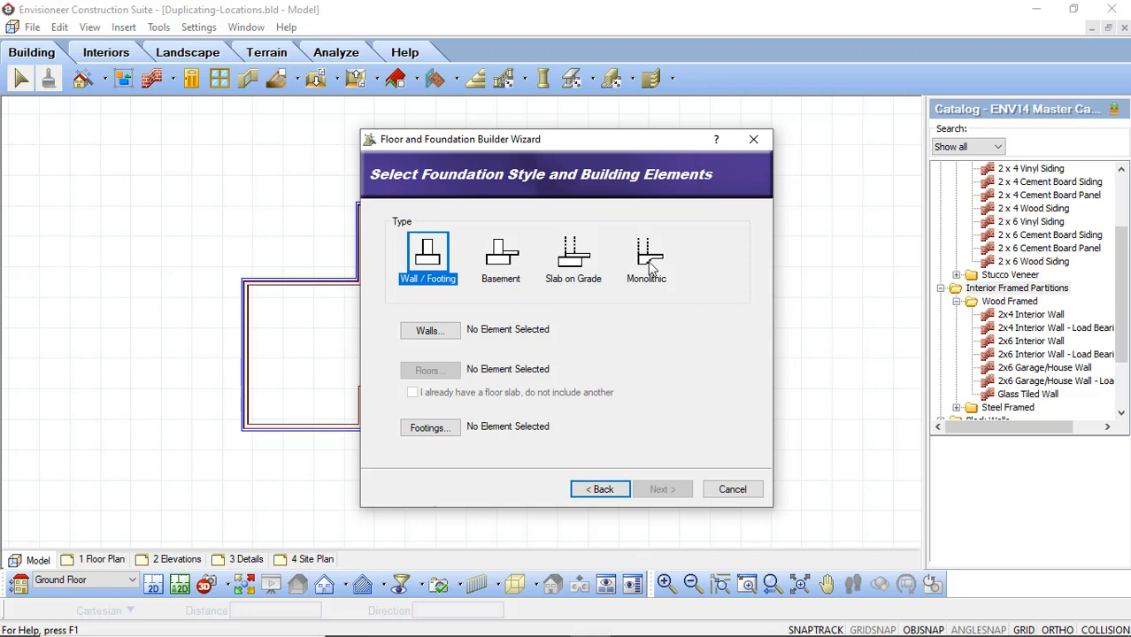
mouse_move(454, 327)
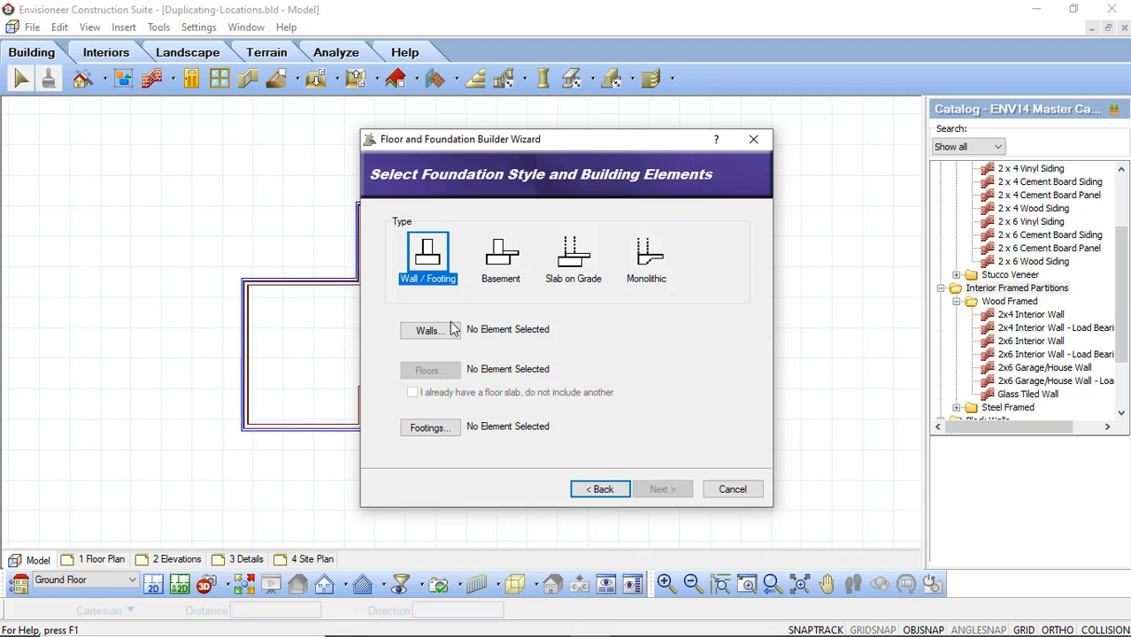
mouse_move(443, 370)
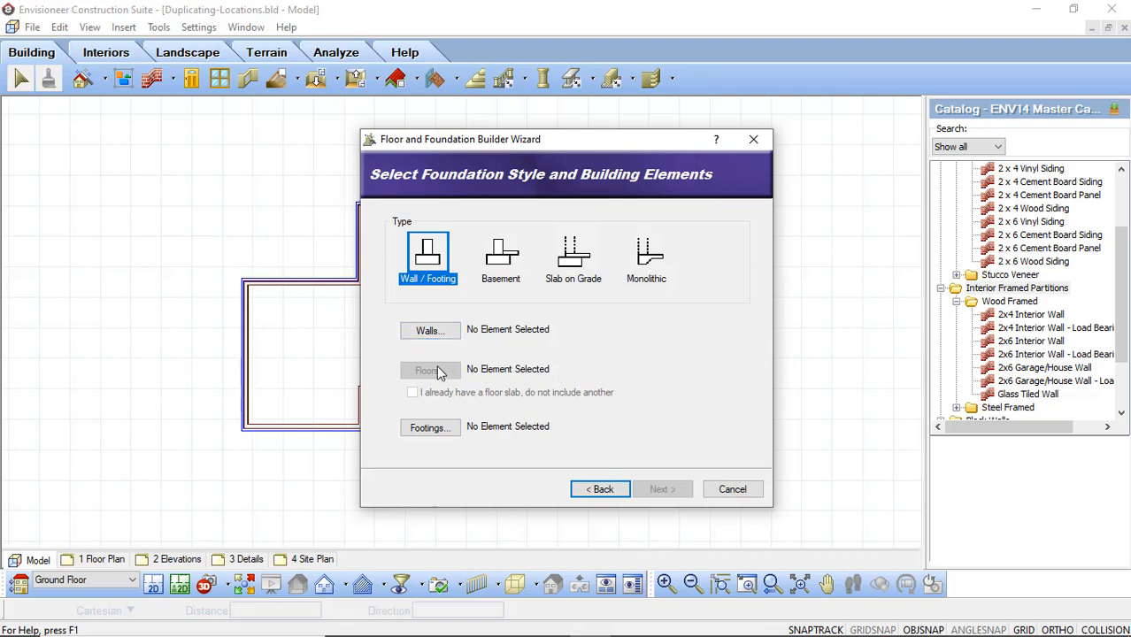
mouse_move(430, 426)
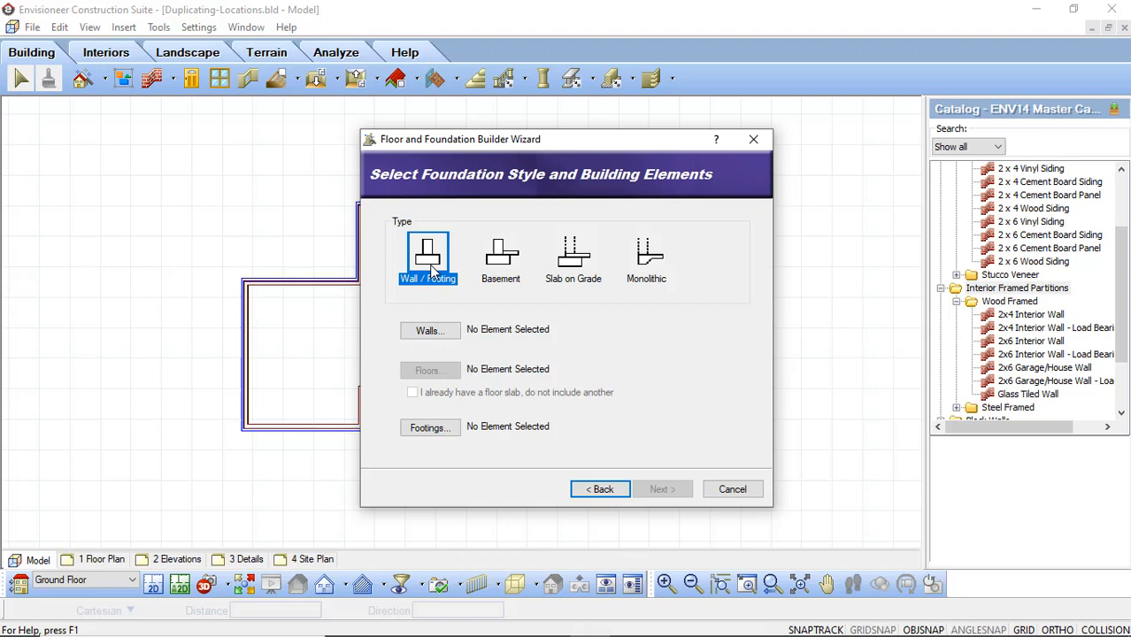
mouse_move(440, 267)
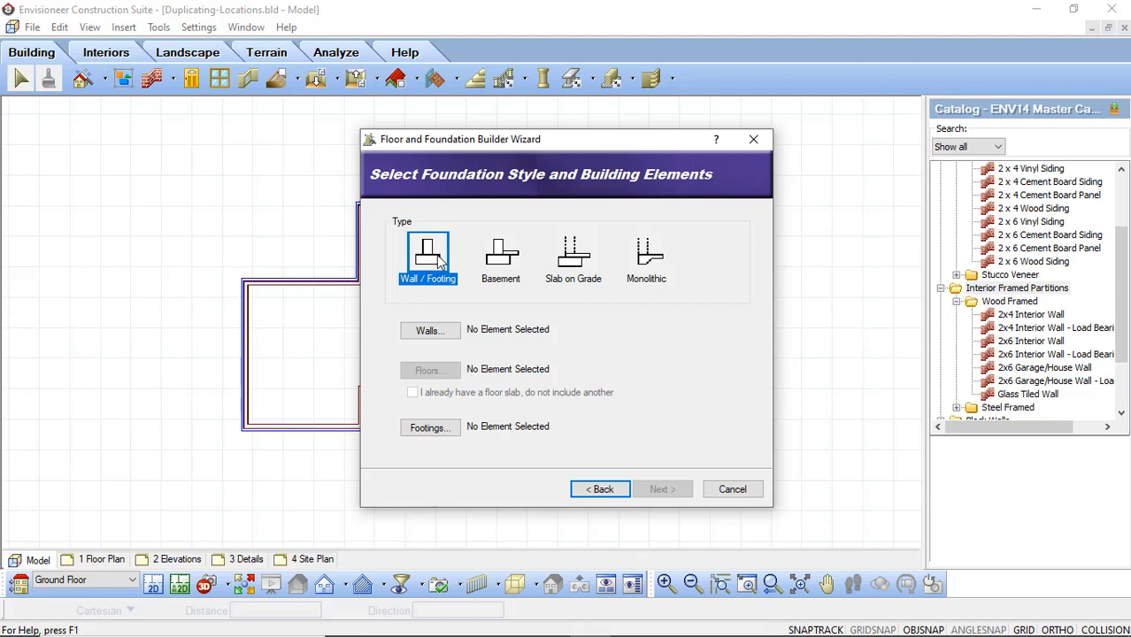
mouse_move(487, 404)
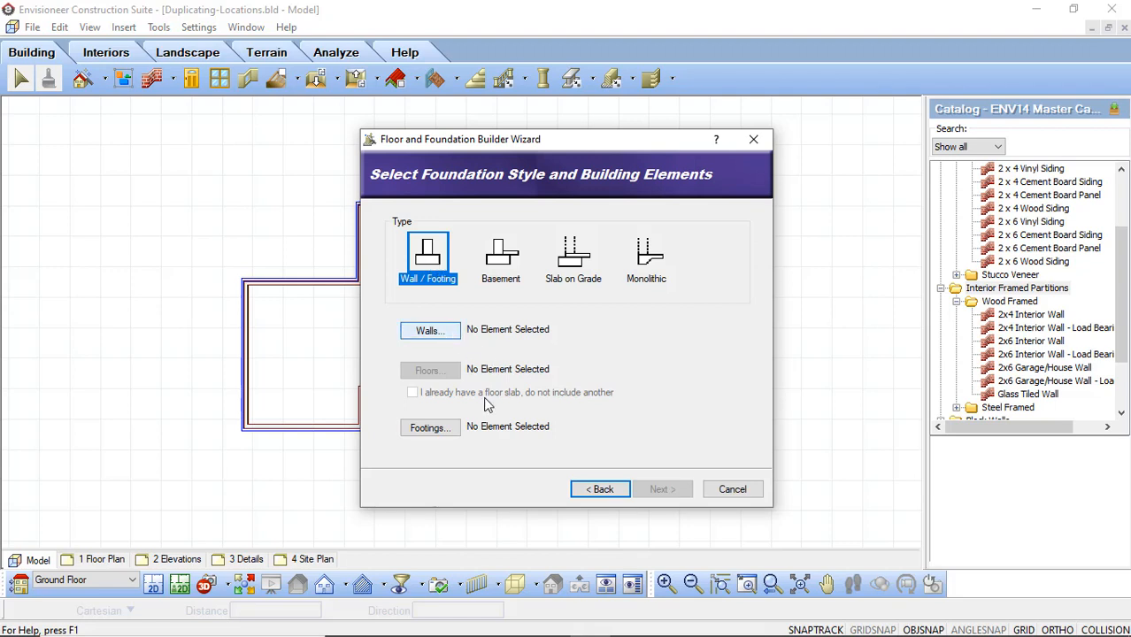
mouse_move(432, 429)
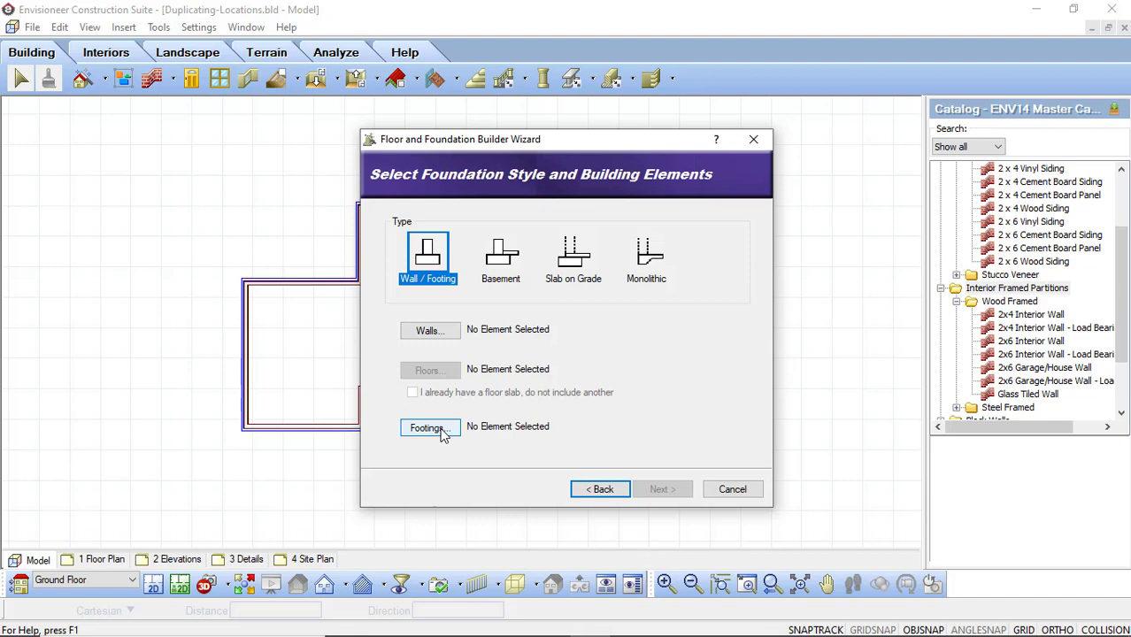
click(501, 257)
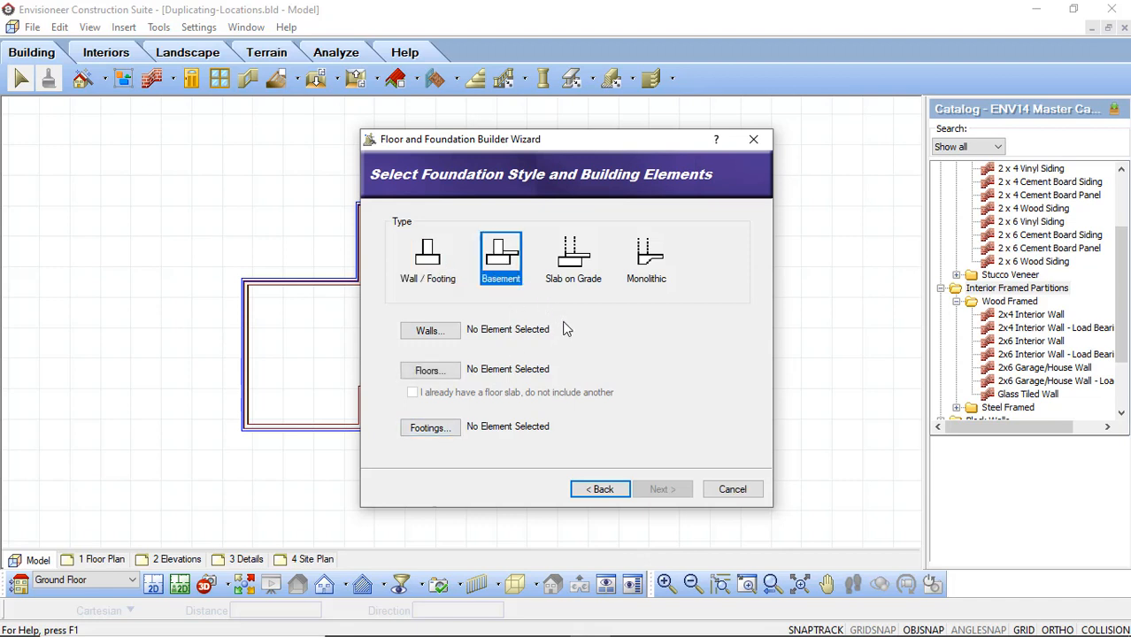
mouse_move(467, 436)
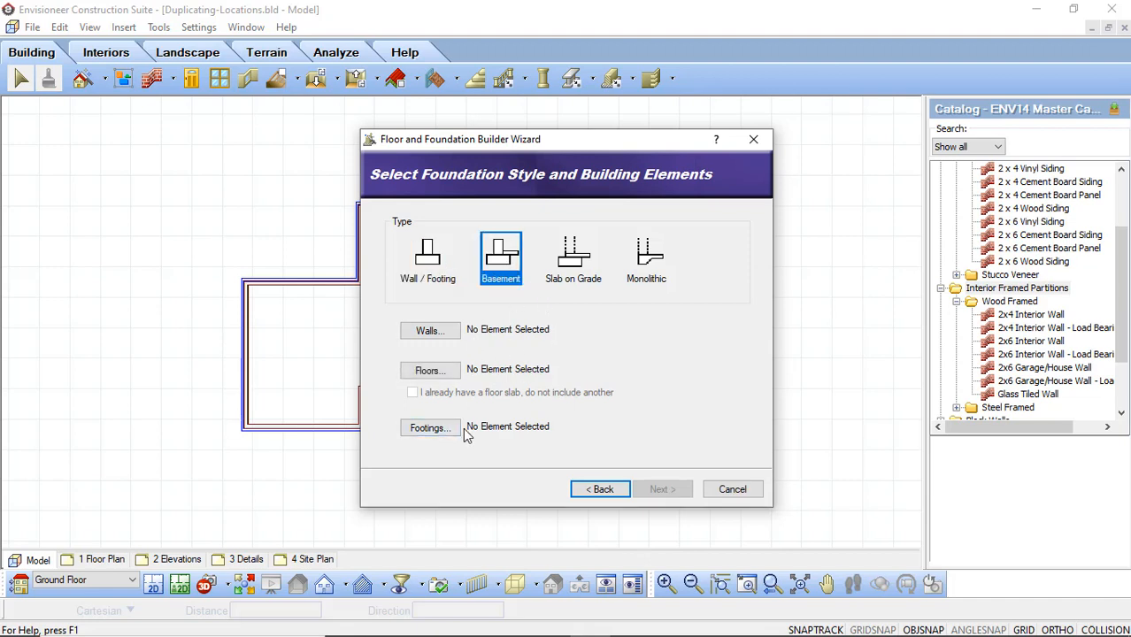
click(574, 256)
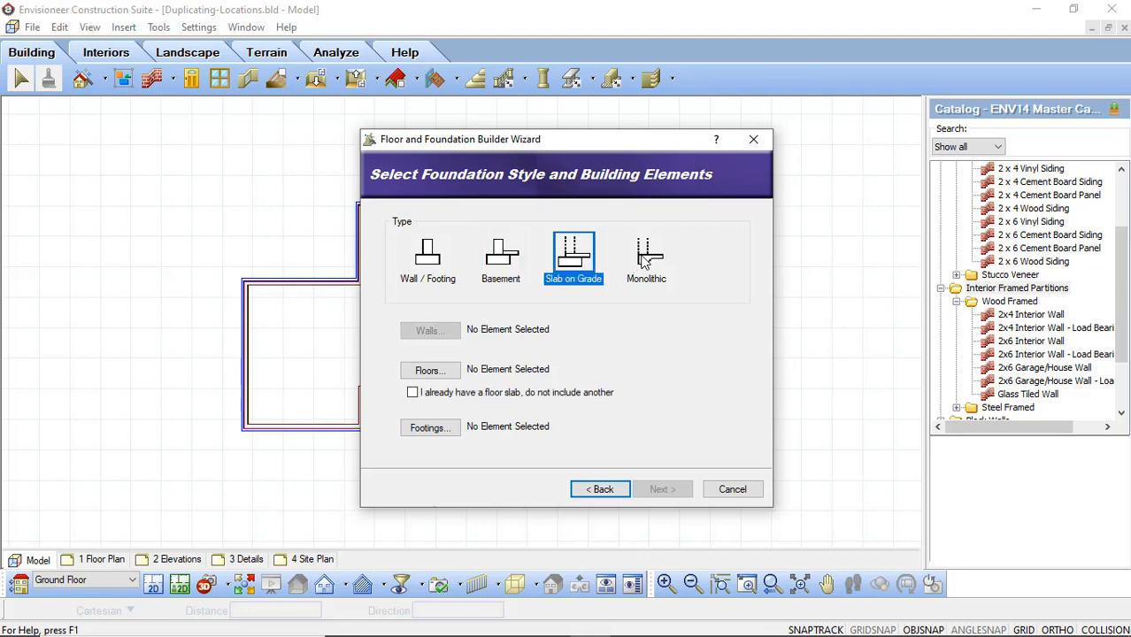
click(646, 257)
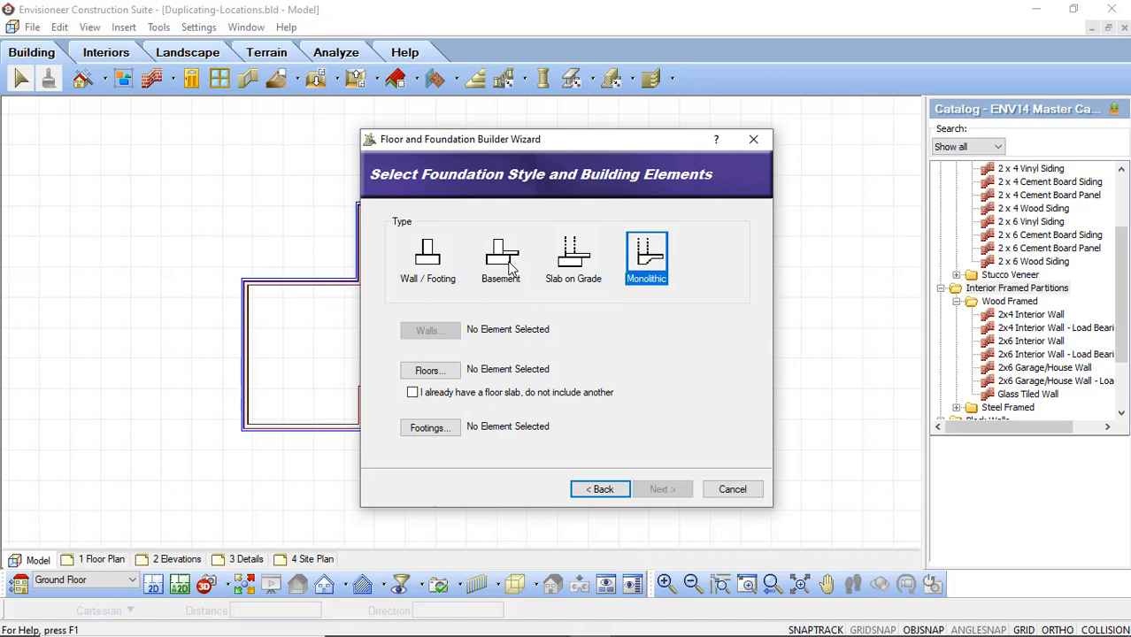
mouse_move(659, 489)
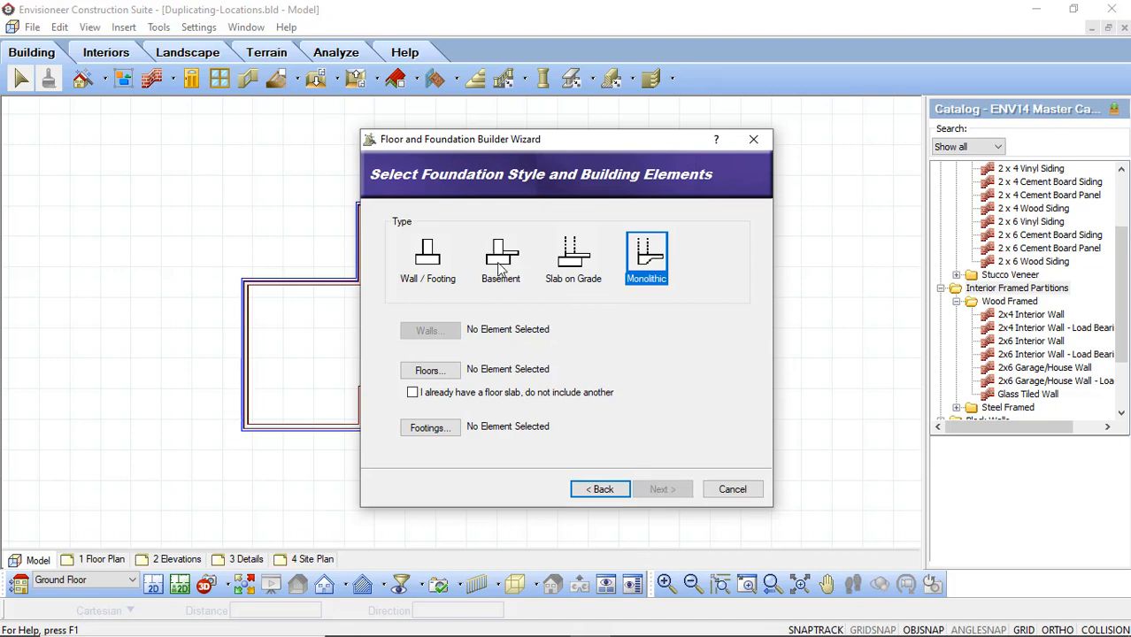
click(499, 257)
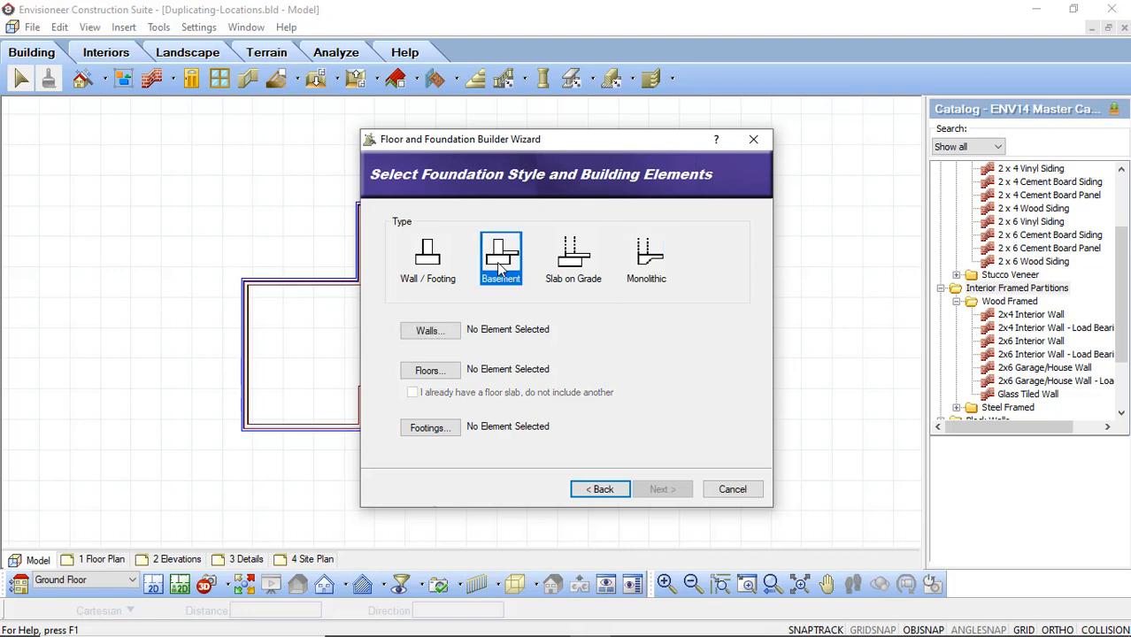
mouse_move(542, 272)
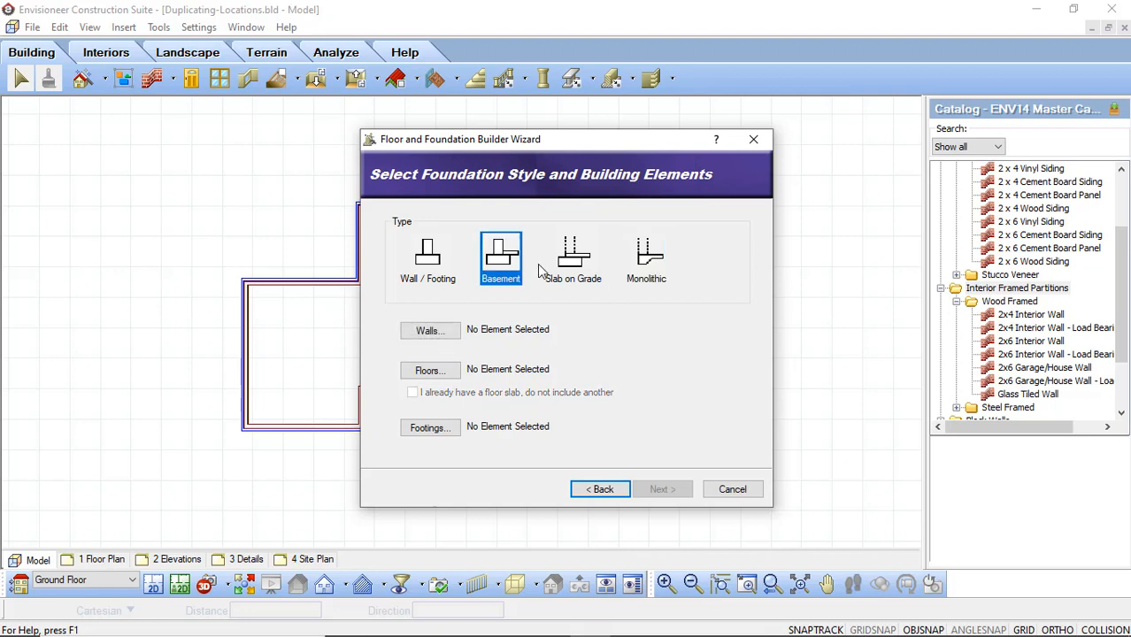
mouse_move(499, 266)
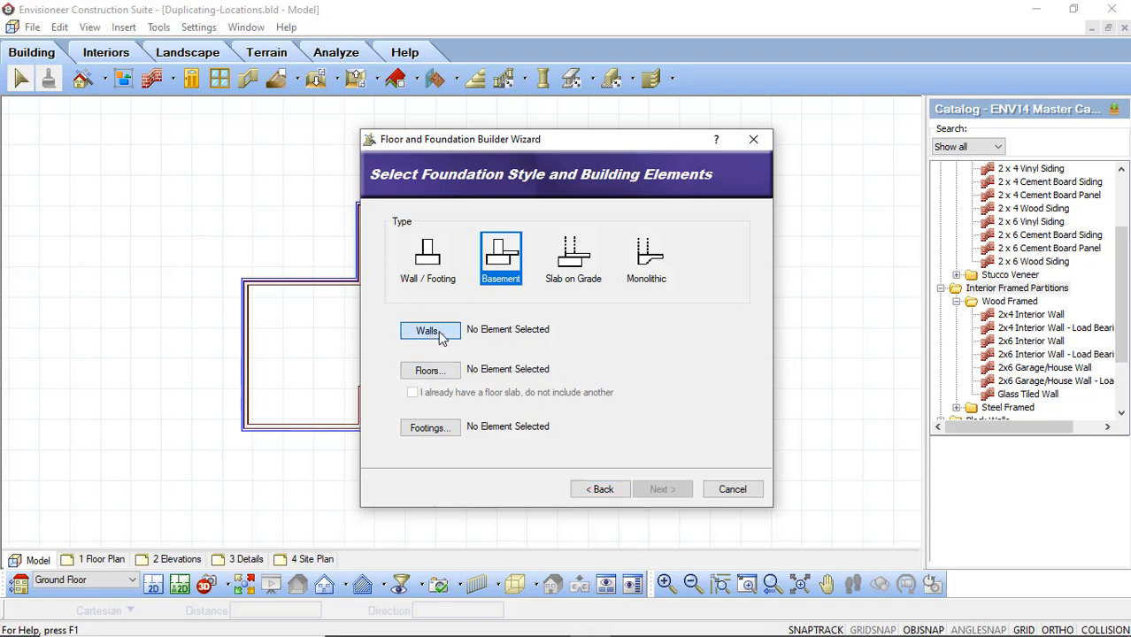
Step: Give the basement 10" Concrete Walls and a 1'X1'-8" Rect. Solid Strip Footing, then continue
click(430, 331)
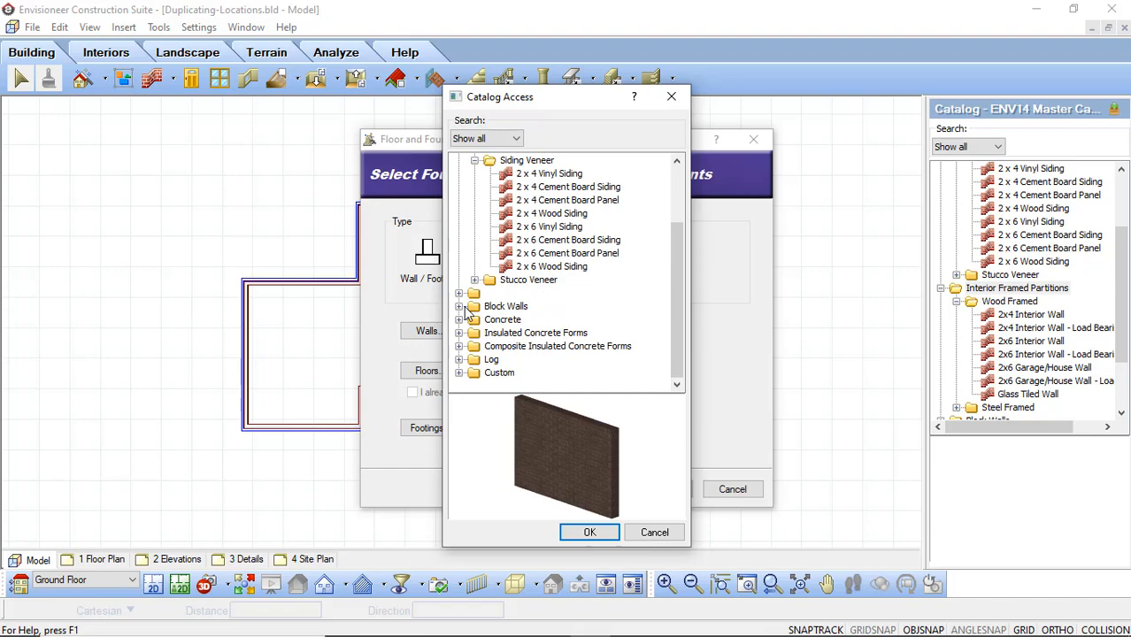
click(461, 319)
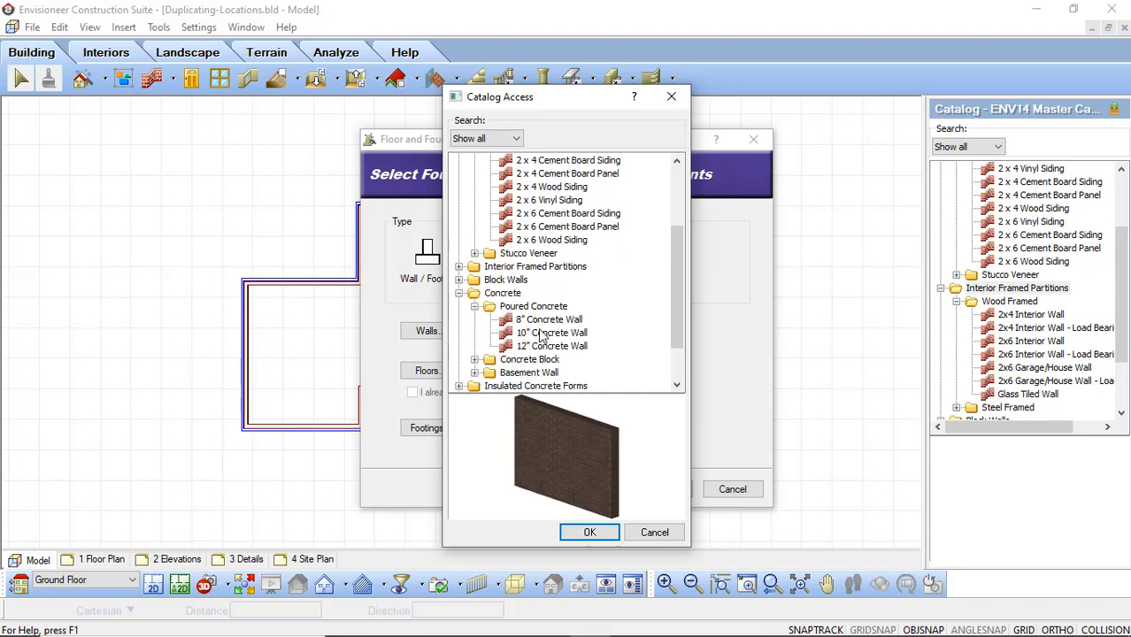
click(589, 532)
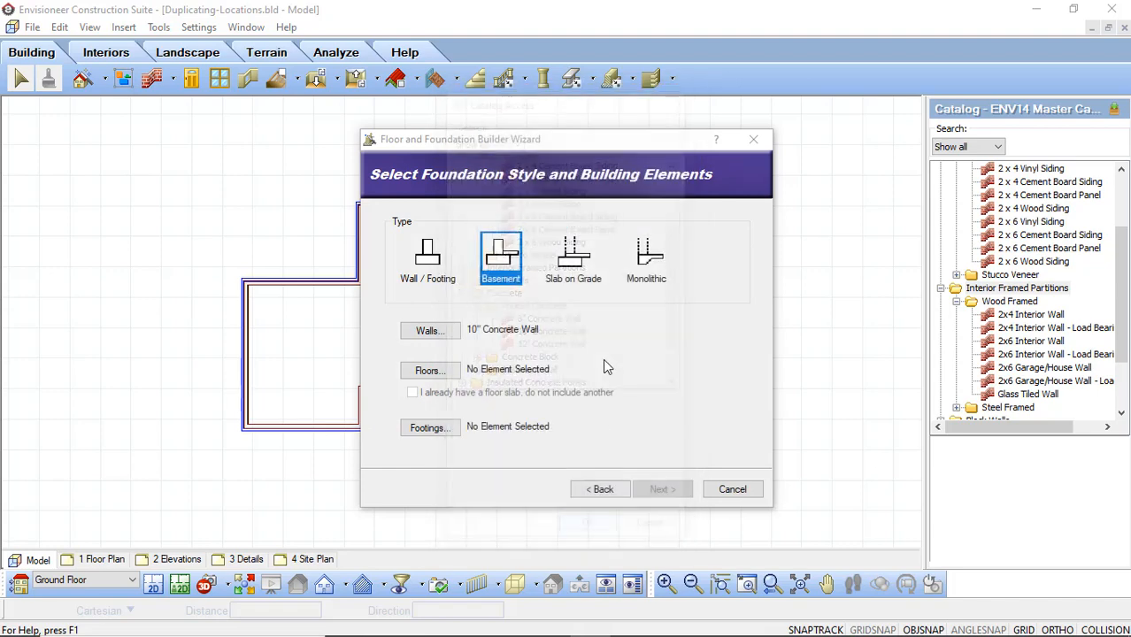
click(429, 370)
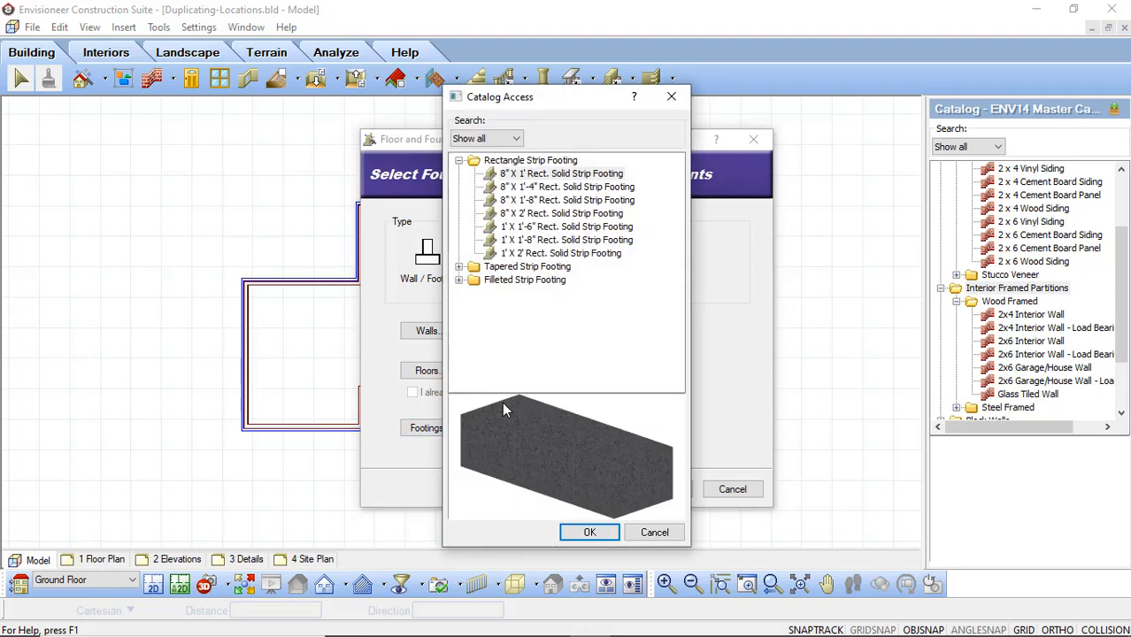
click(567, 240)
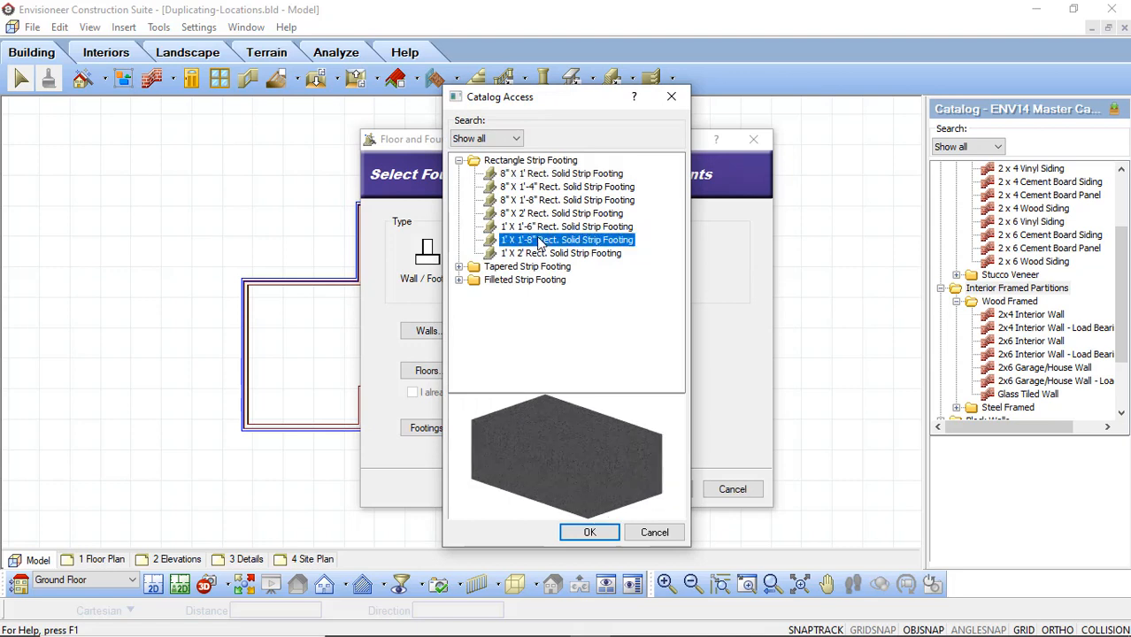
mouse_move(573, 252)
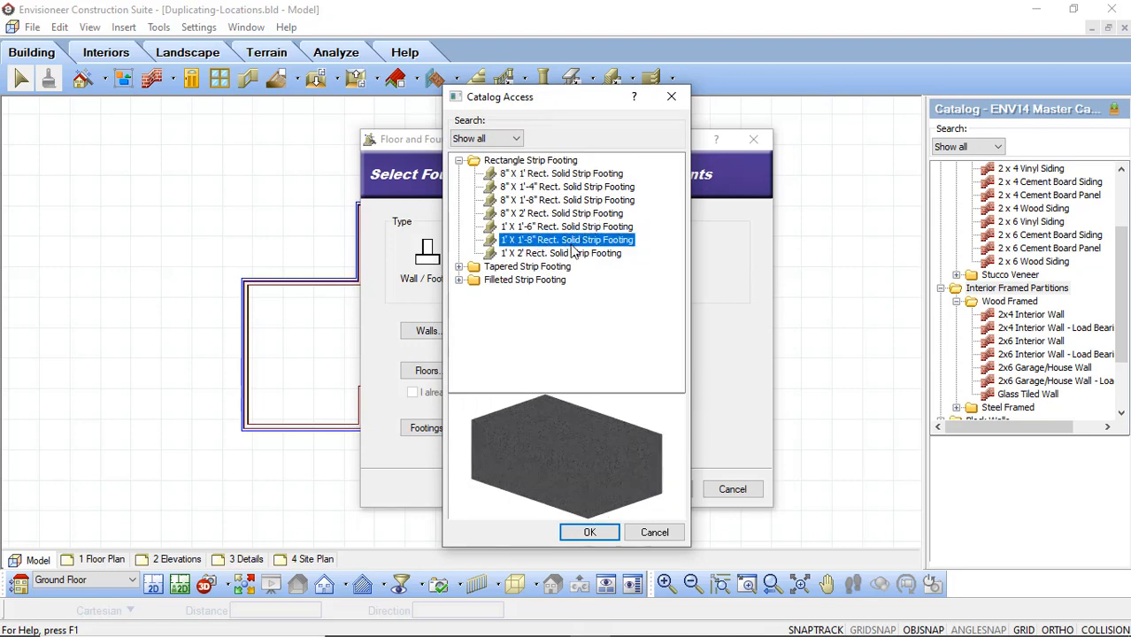
mouse_move(590, 531)
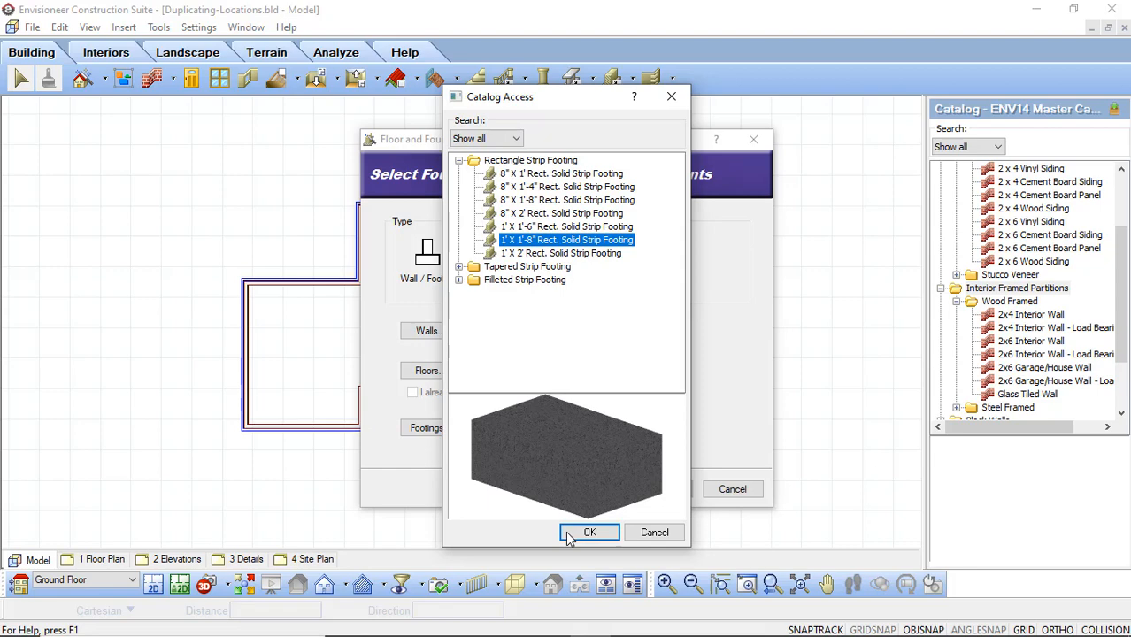
click(589, 531)
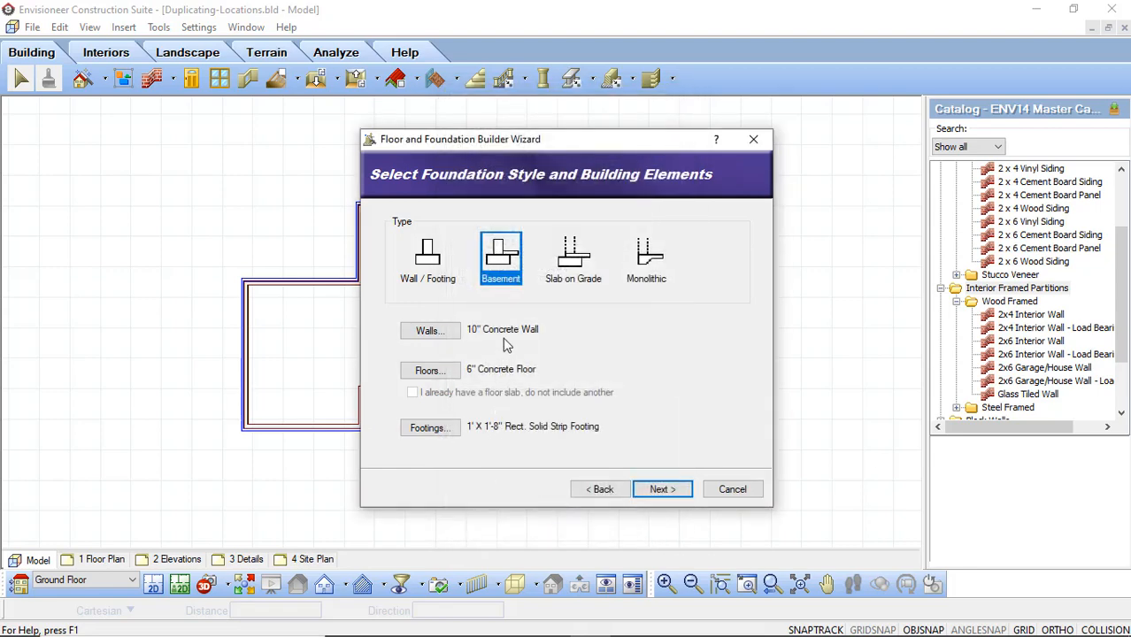
mouse_move(510, 439)
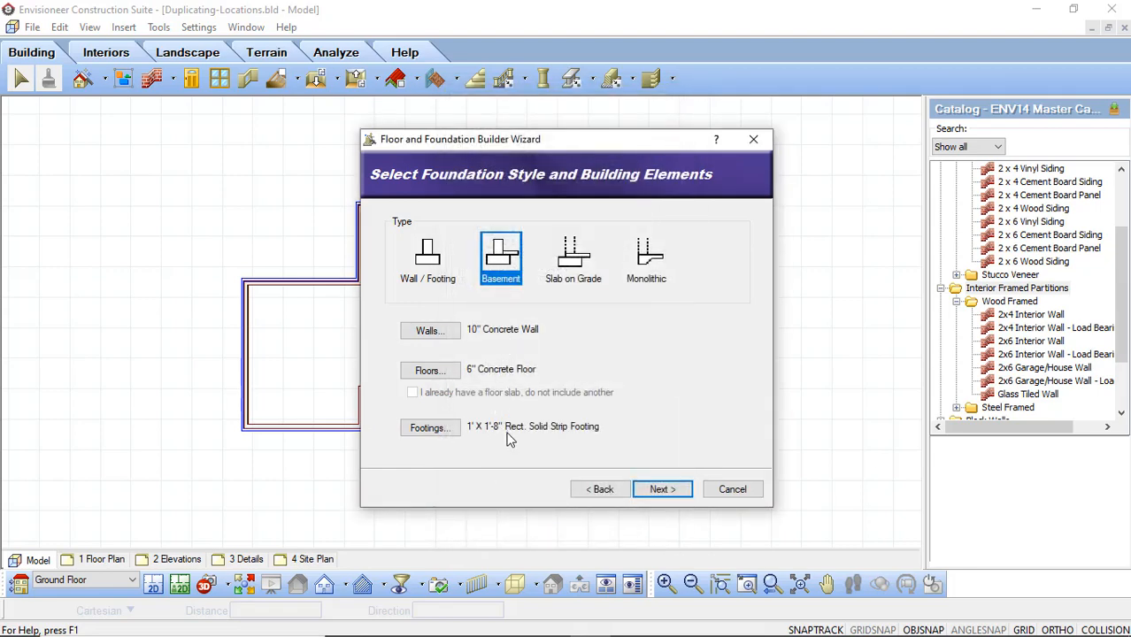
click(662, 489)
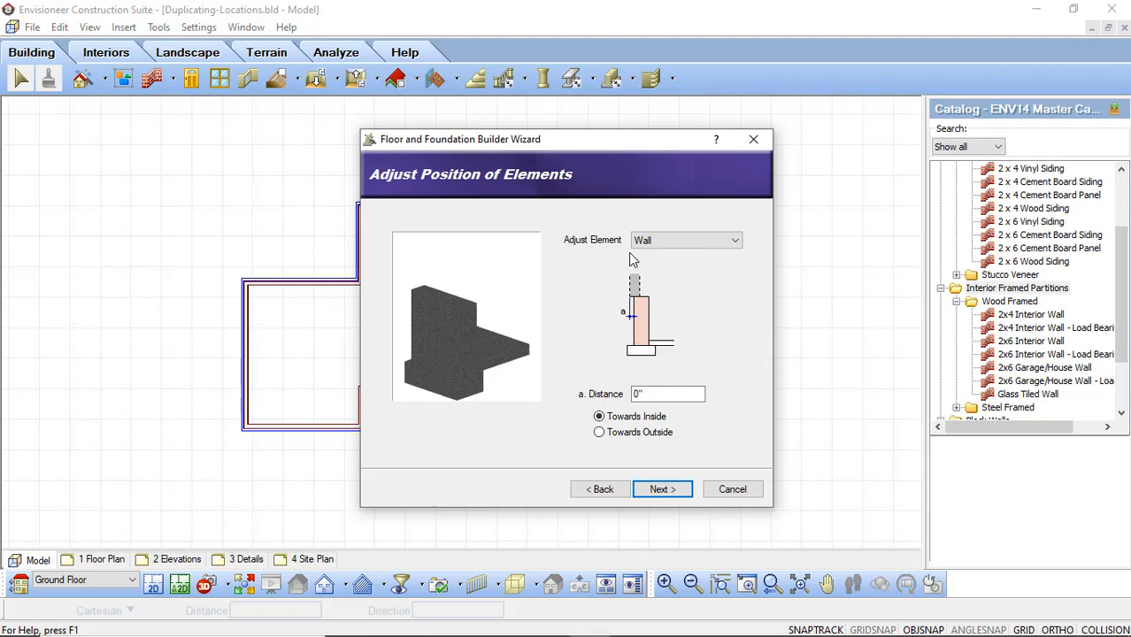
Step: Leave the foundation wall offset at 0" Towards Inside and finish building the foundation
click(669, 393)
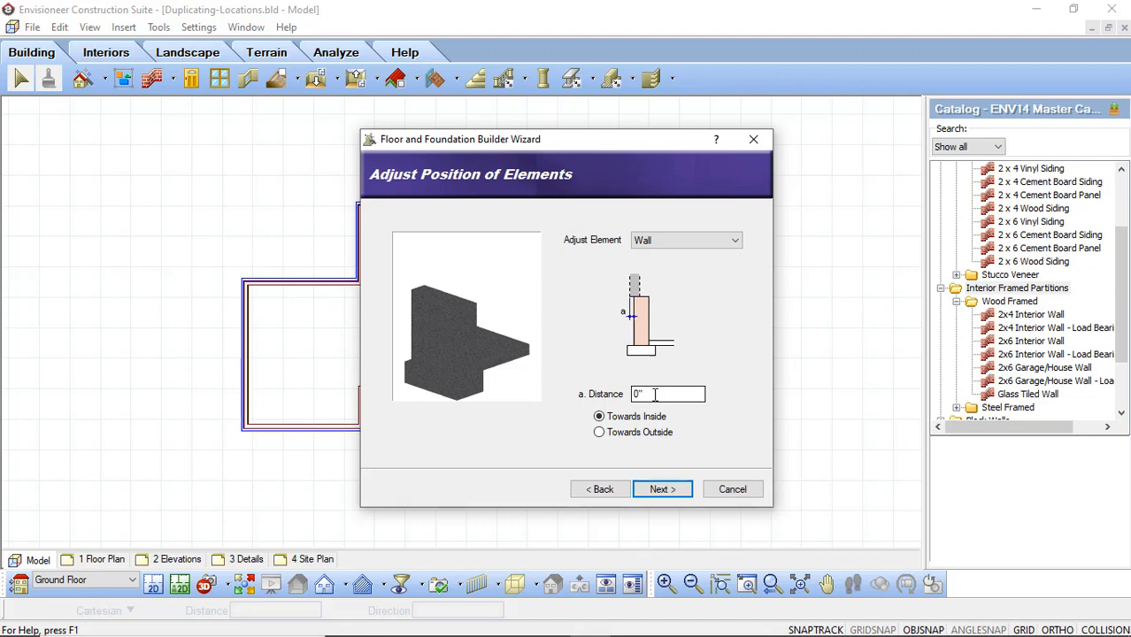
triple_click(667, 393)
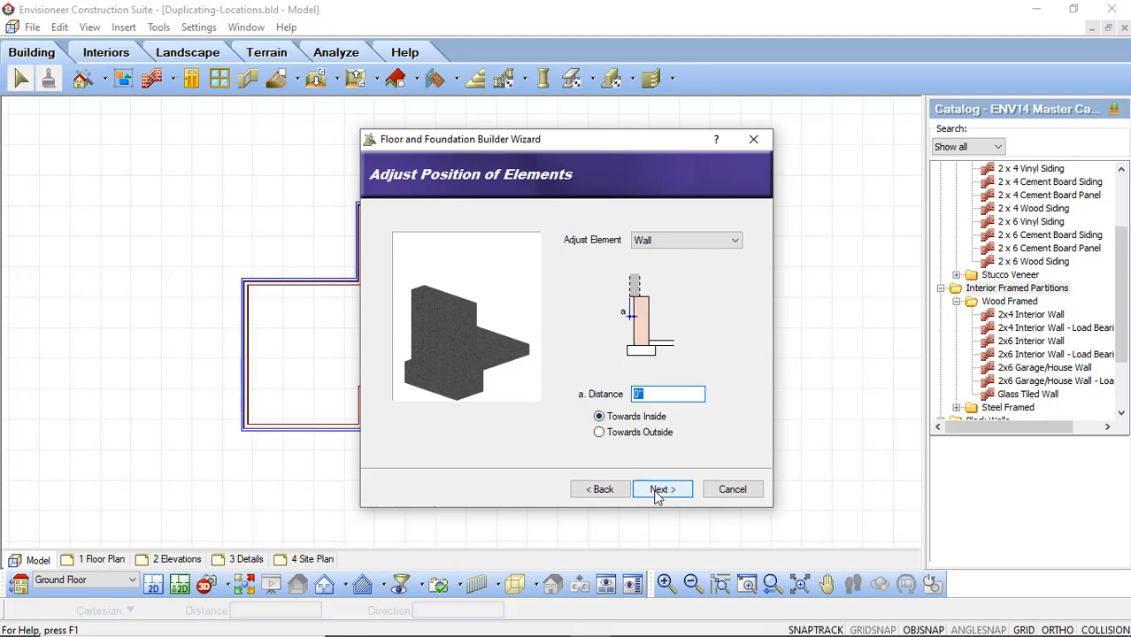
click(662, 489)
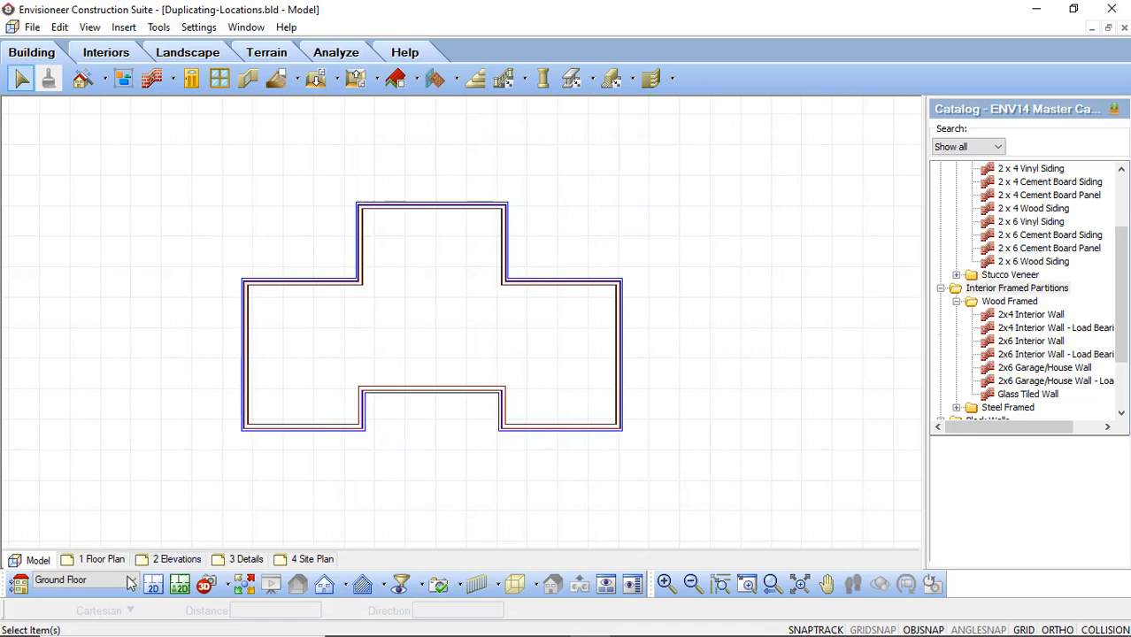
Step: Switch the level dropdown from Ground Floor to Foundation to show the concrete foundation walls
click(84, 580)
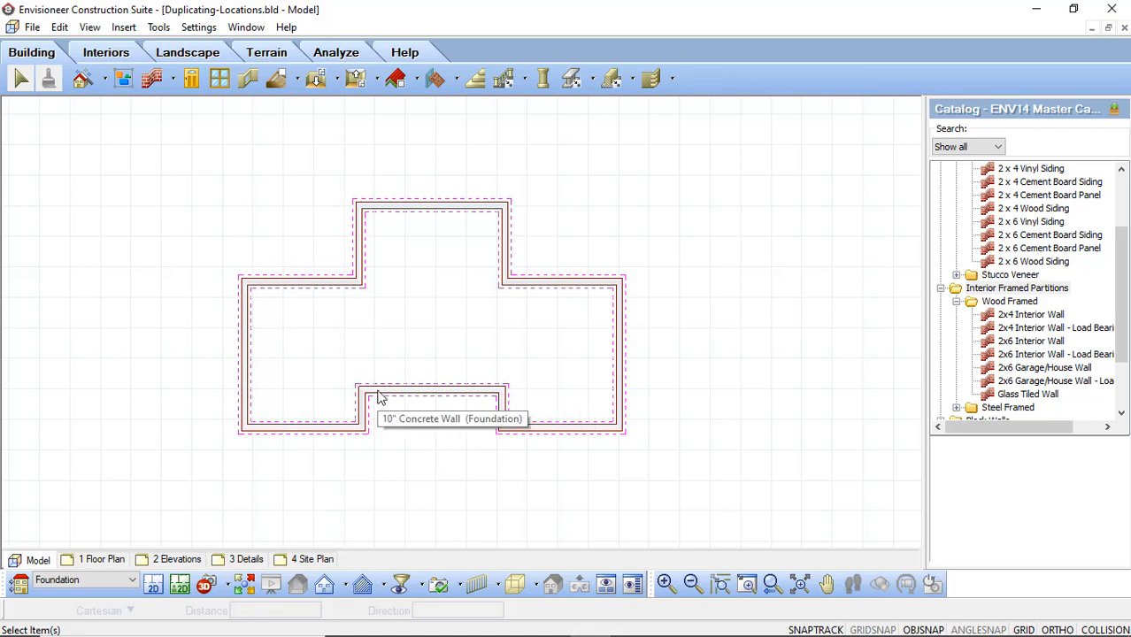
mouse_move(400, 336)
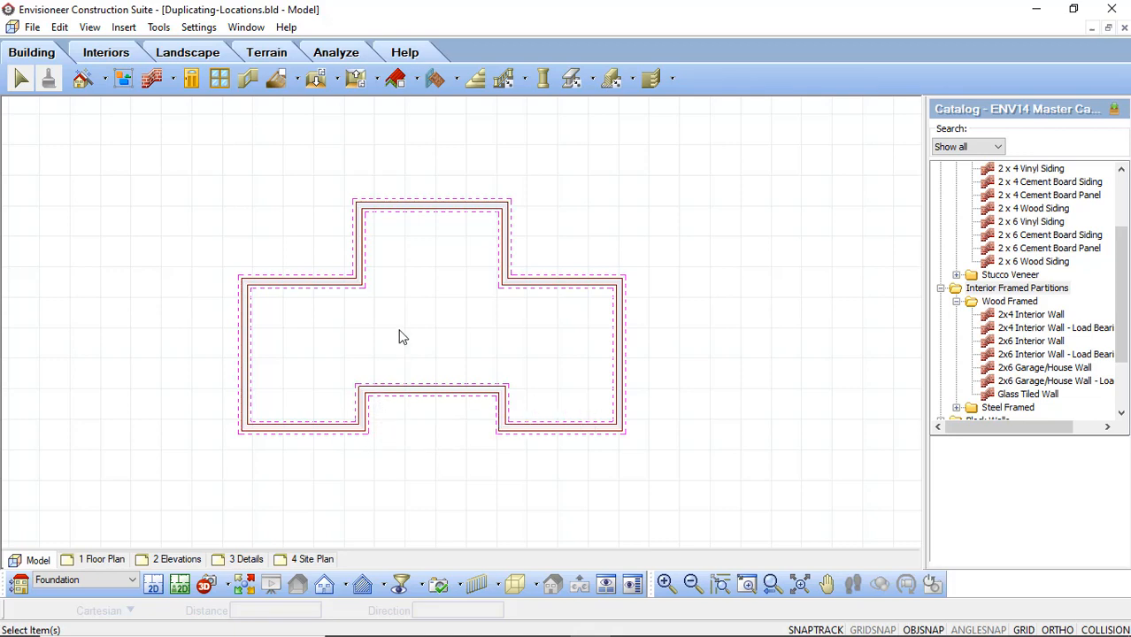
mouse_move(207, 584)
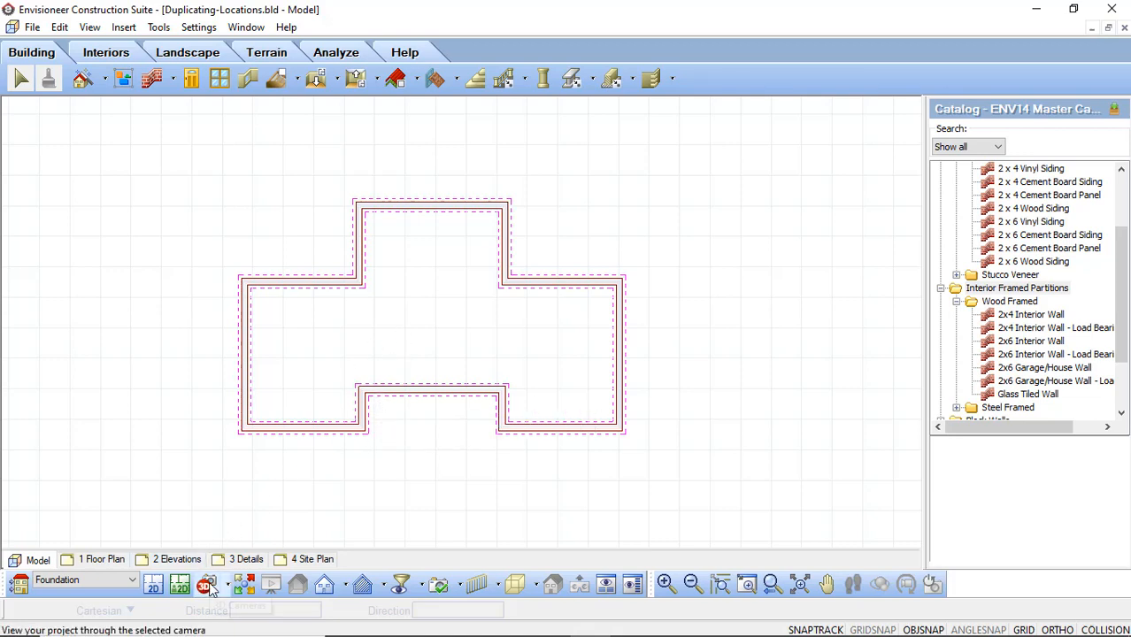
Step: Show the 3D perspective with the concrete foundation beneath the brick and cement-board house
click(204, 584)
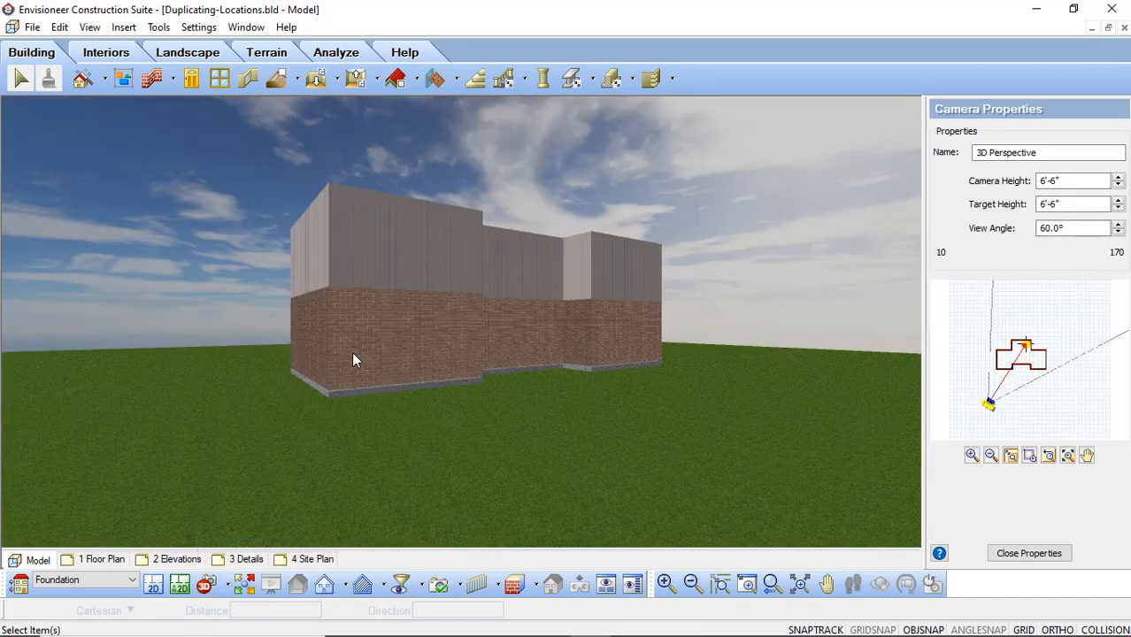
mouse_move(343, 323)
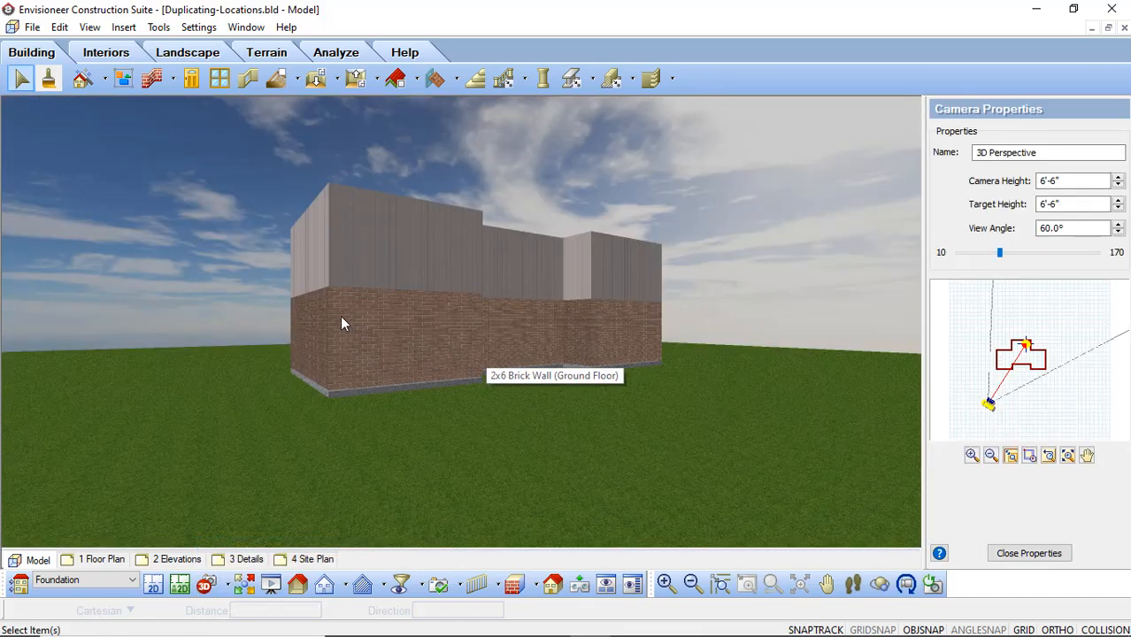
mouse_move(329, 396)
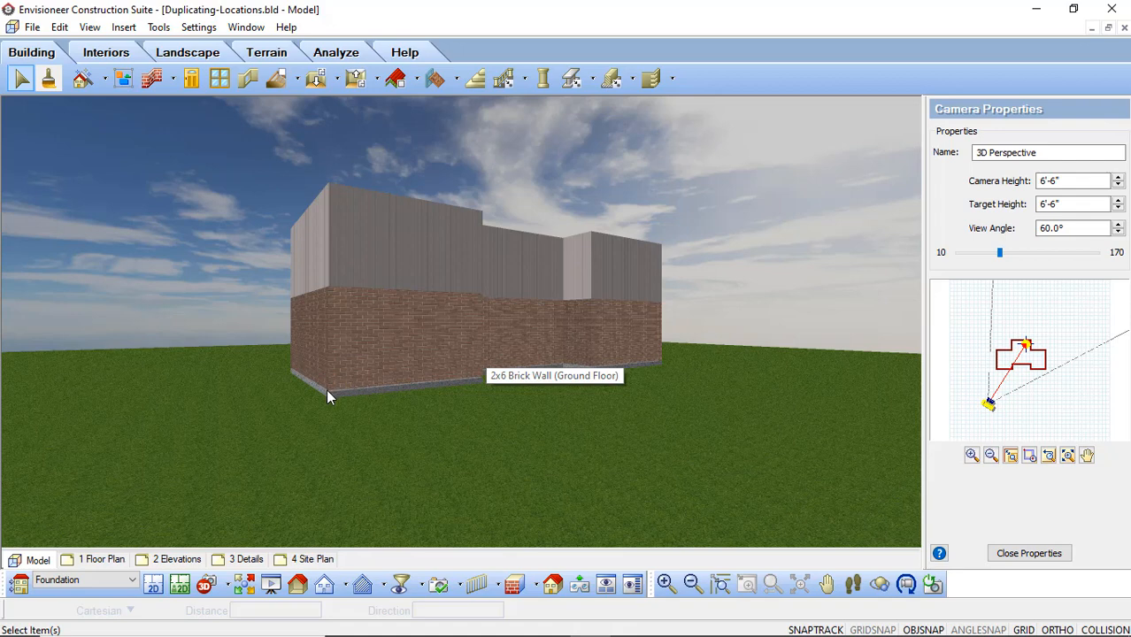
mouse_move(386, 259)
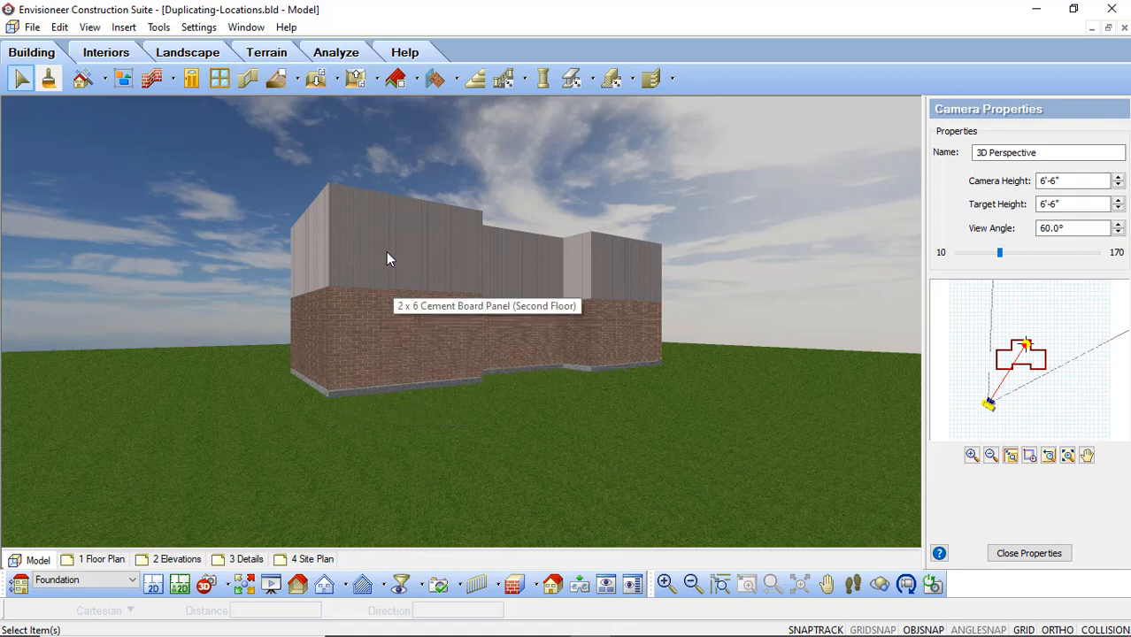